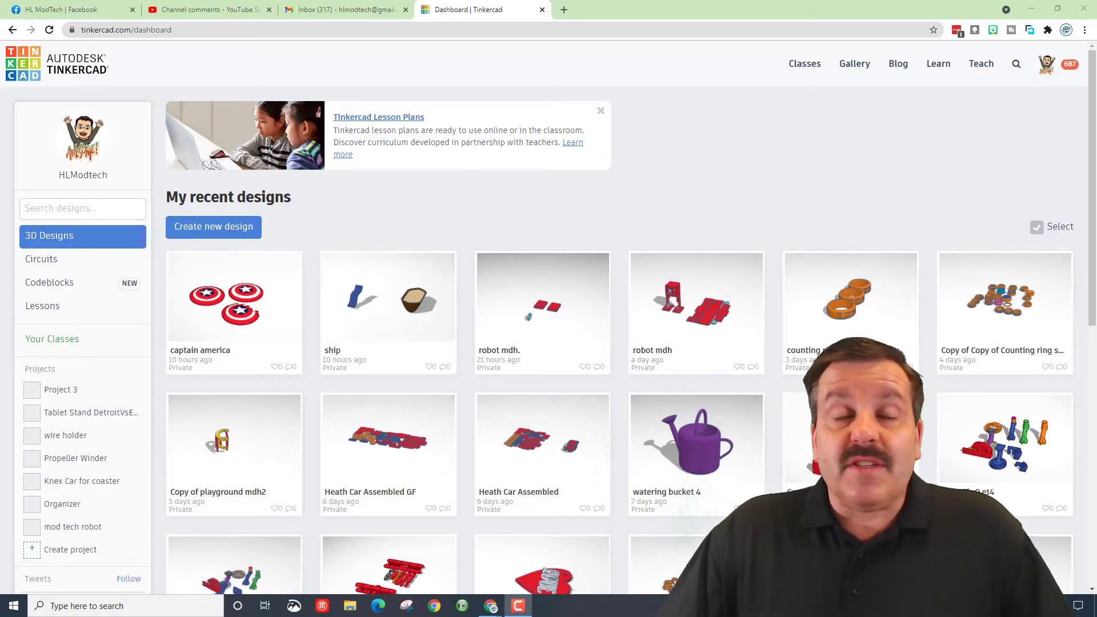
- Start a new blank 3D design and scroll Basic Shapes down to the Tube
click(213, 226)
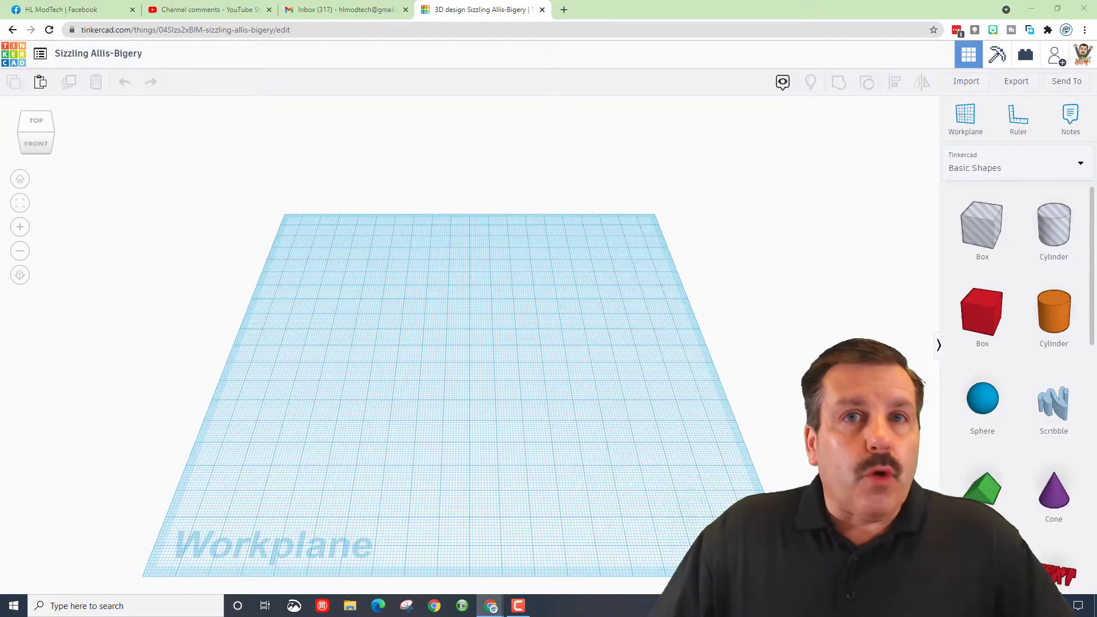
scroll(down, 3)
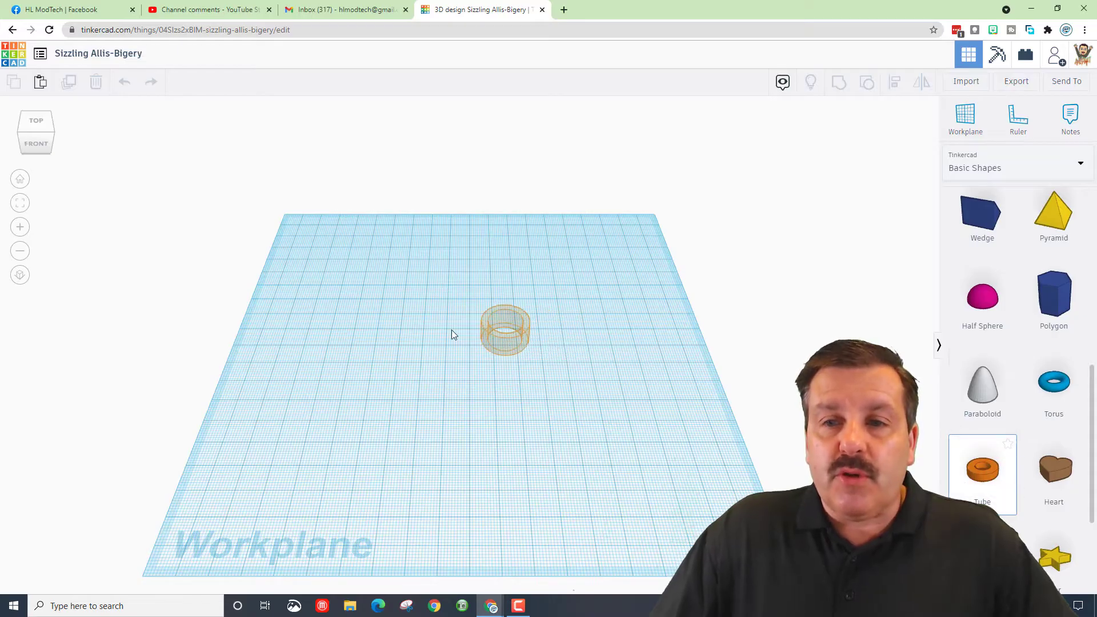
- Make a red tube of radius 20, wall 4, bevel 2 with 10 segments, height 5
click(505, 330)
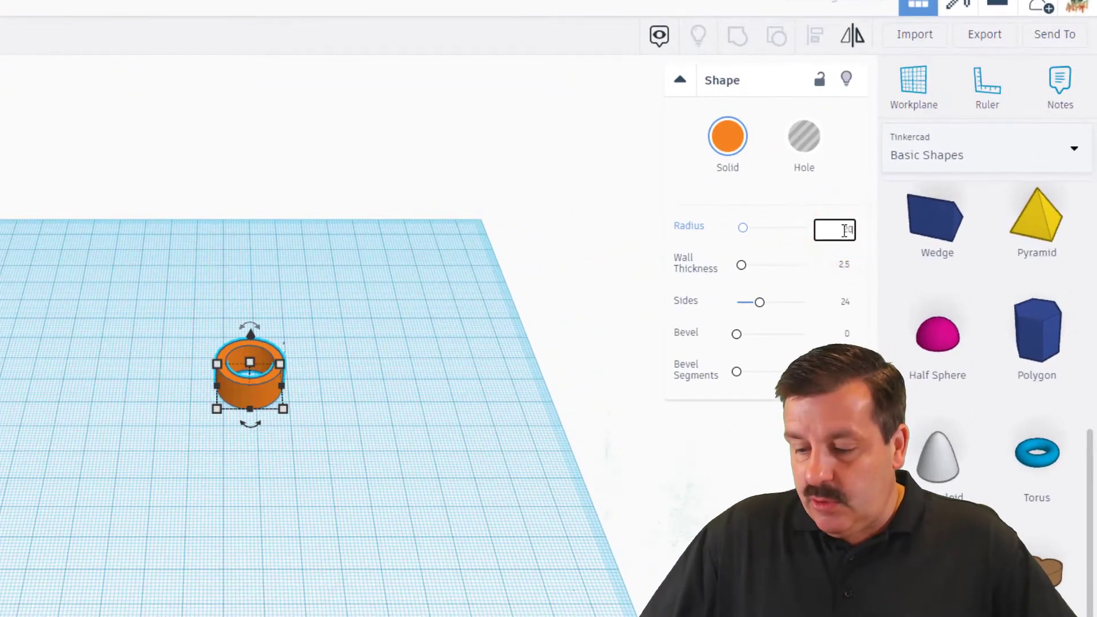
text(20)
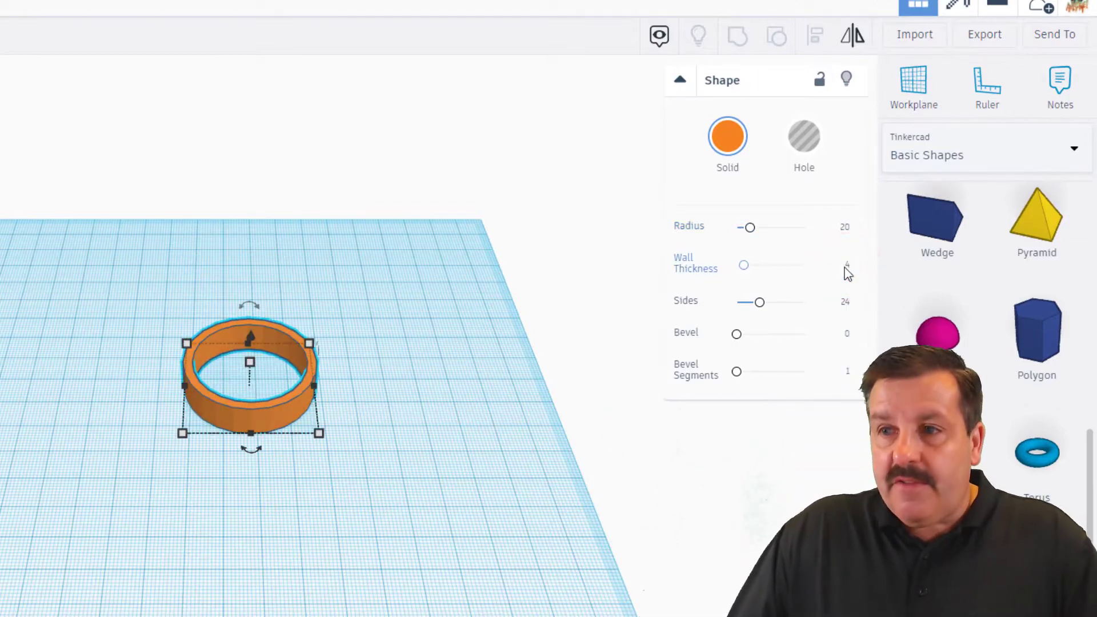
drag(760, 301, 804, 301)
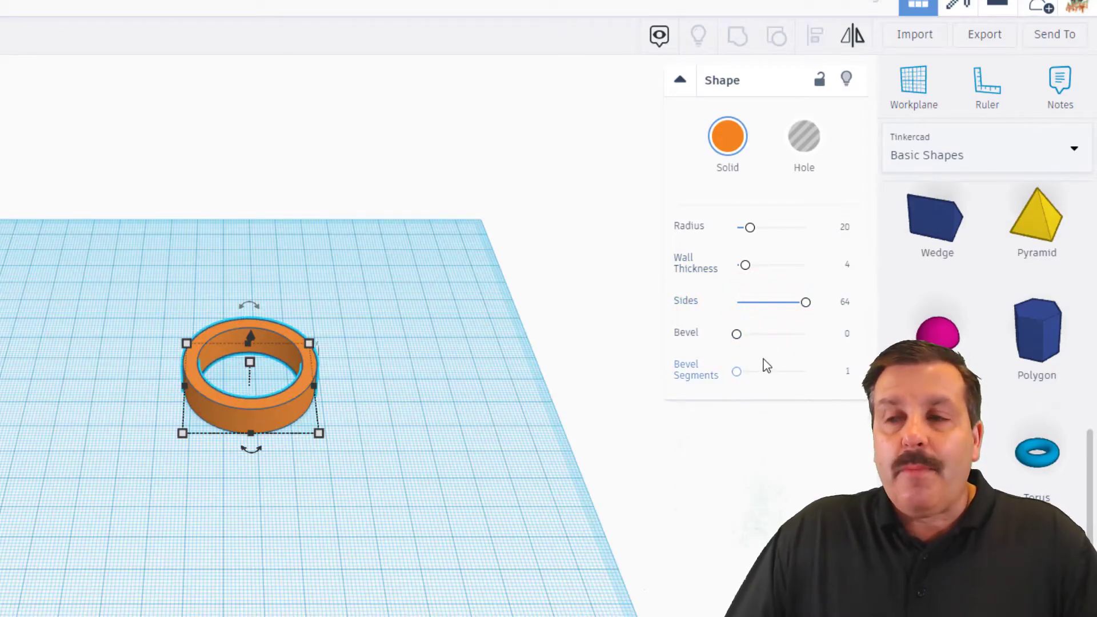
click(834, 333)
text(2)
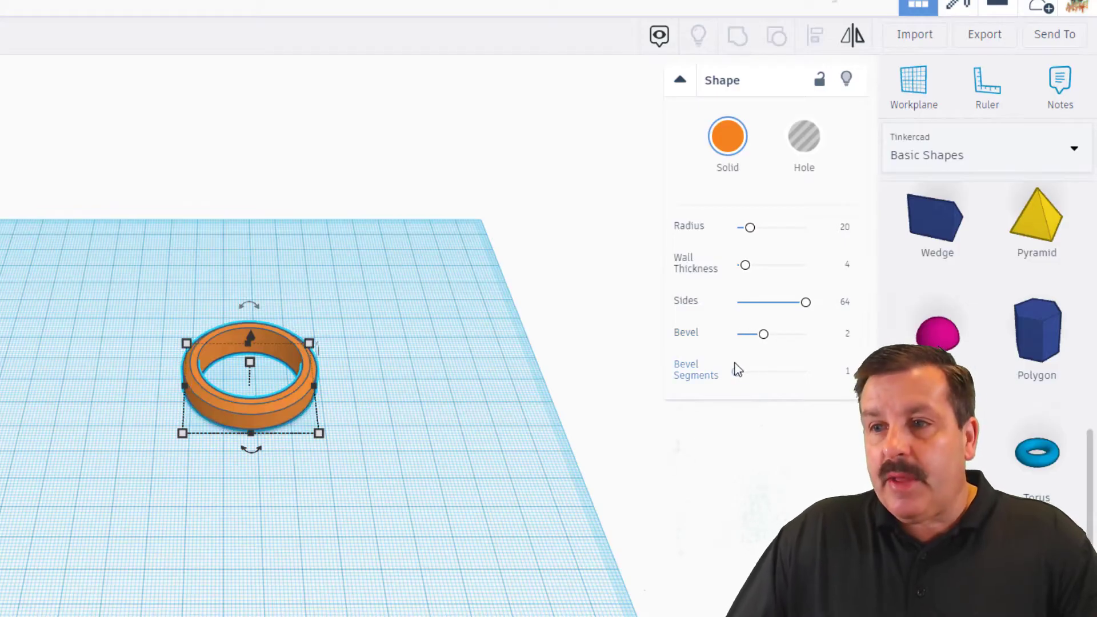
drag(743, 371, 805, 370)
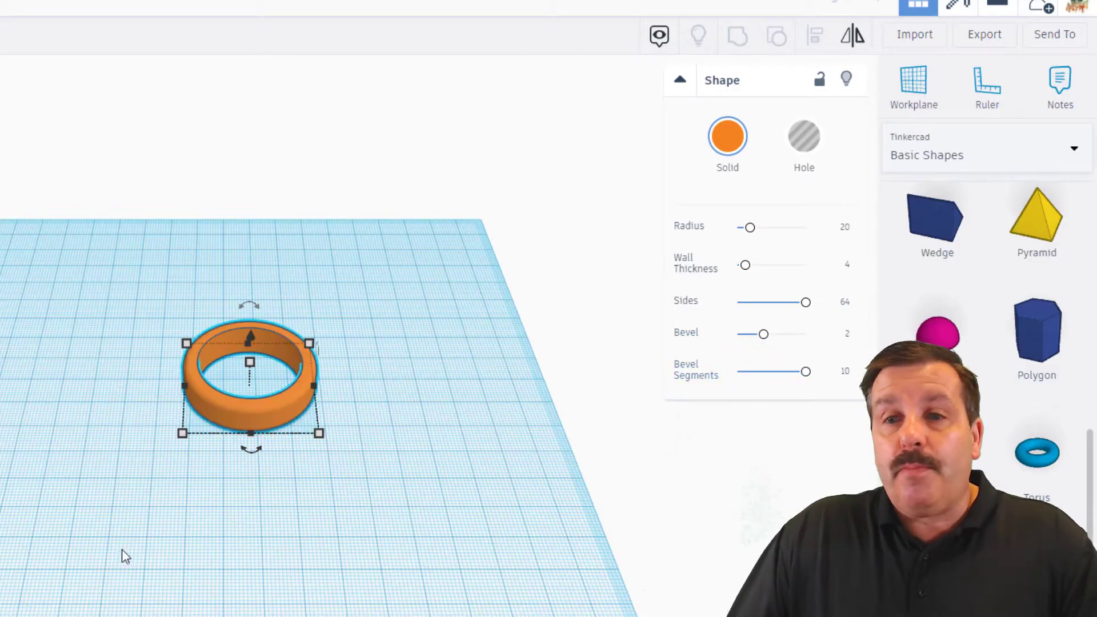
click(727, 137)
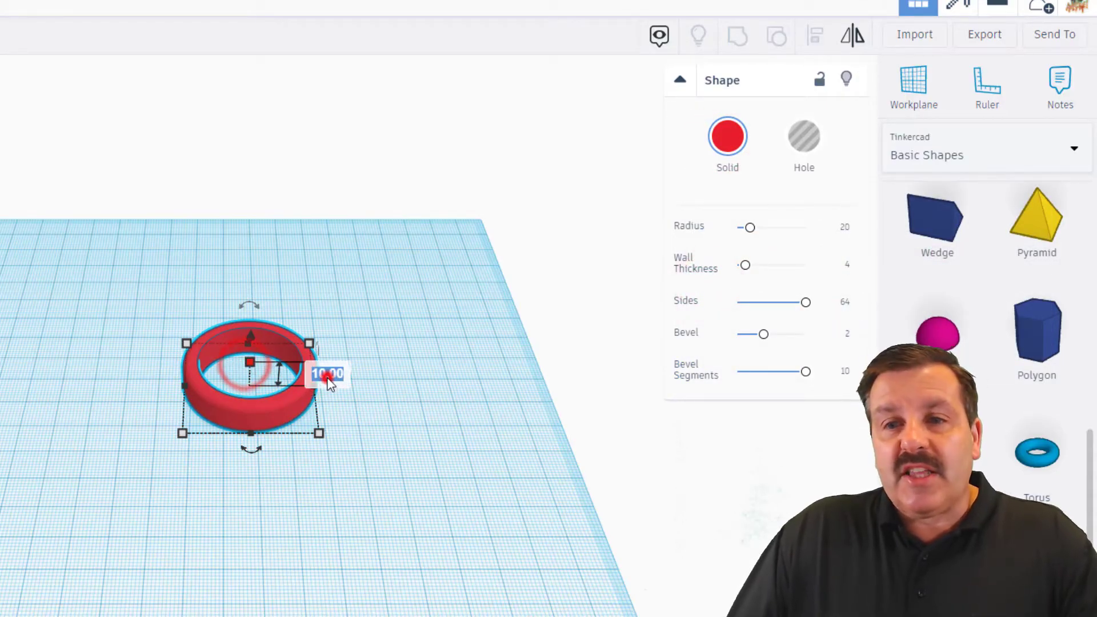
text(5)
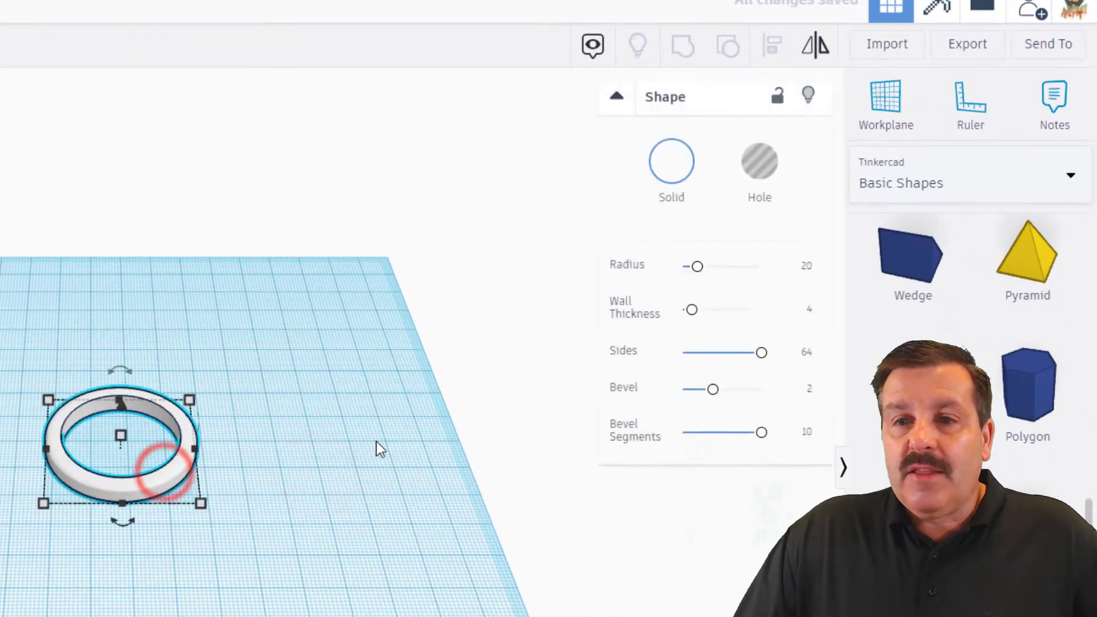
- Shrink the white copy's radius to 17 and lift it slightly above the red ring
click(795, 268)
text(17)
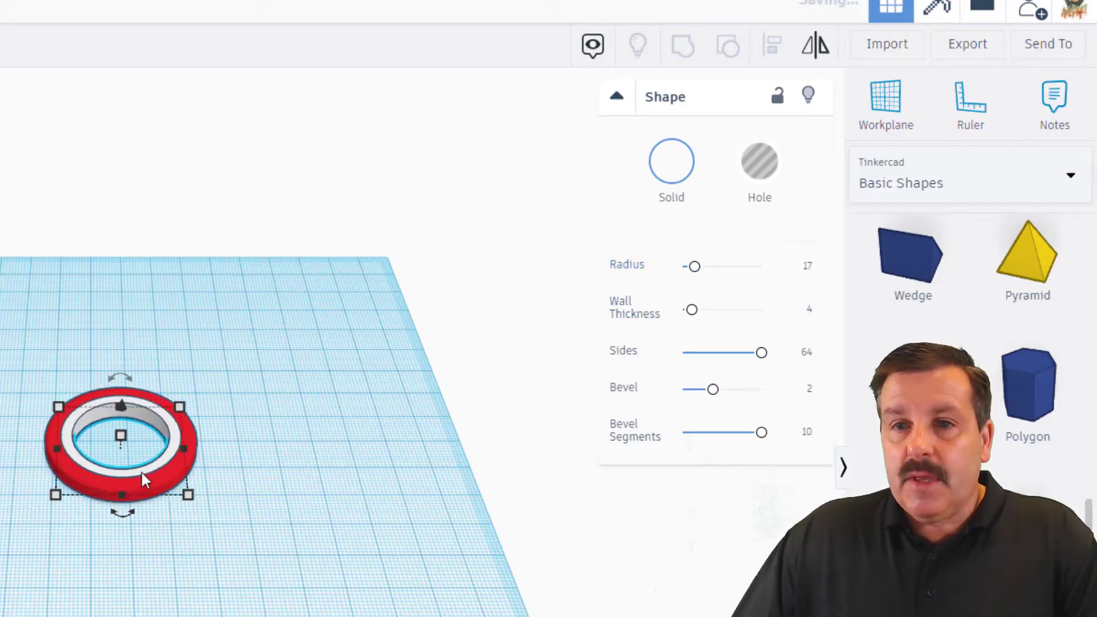
mouse_move(137, 455)
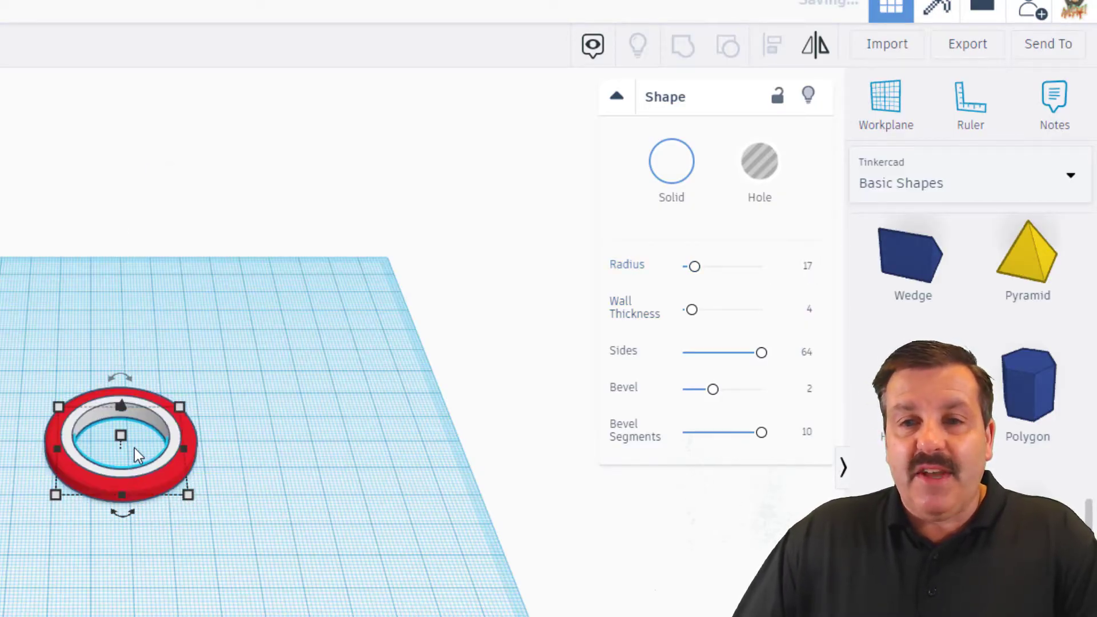
key(f)
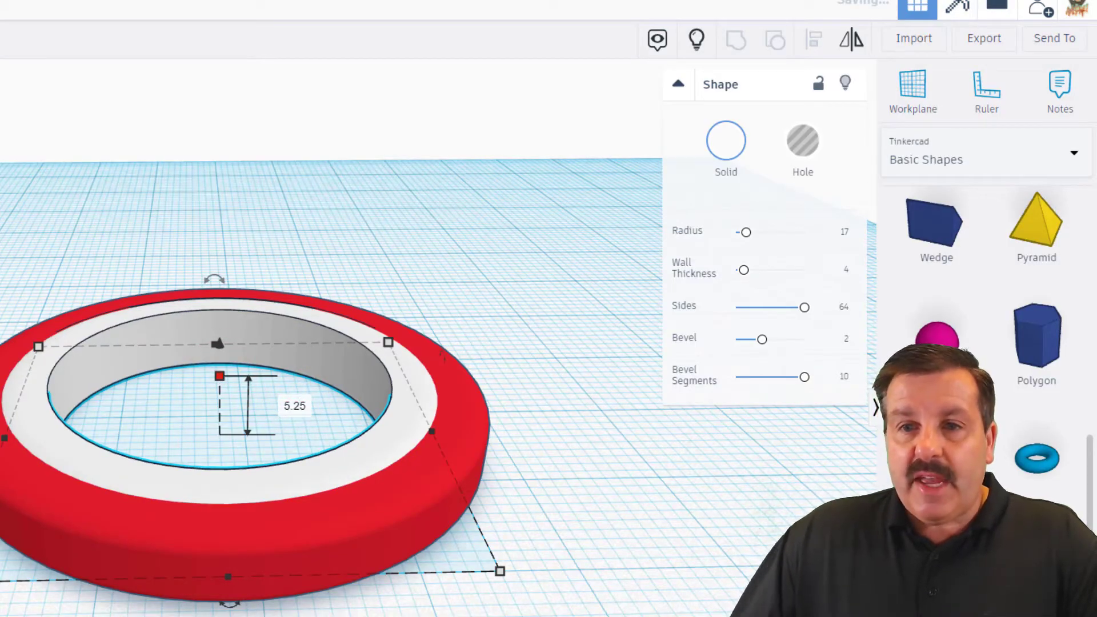
- Duplicate the white ring, colour the copy red and reduce its radius to nest inside
key(ctrl+d)
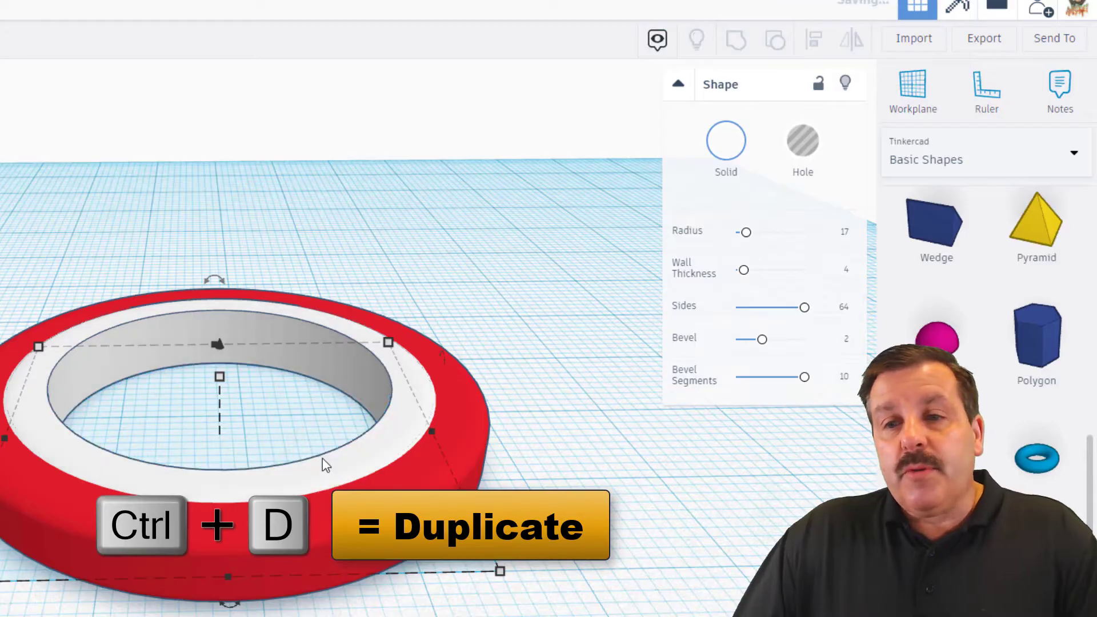
click(725, 140)
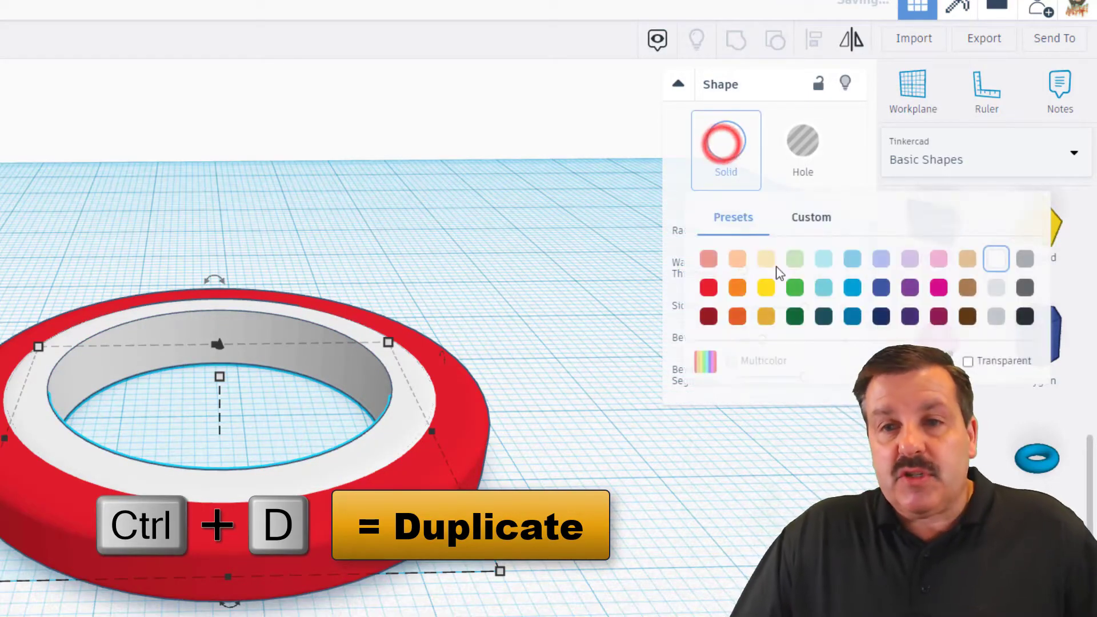
click(707, 287)
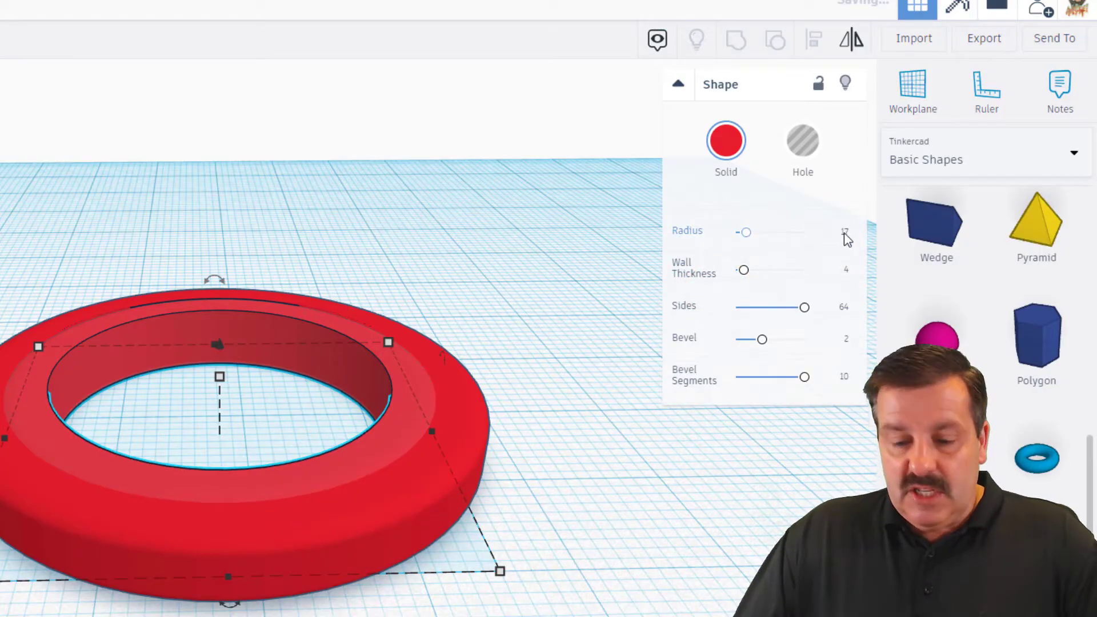
click(835, 234)
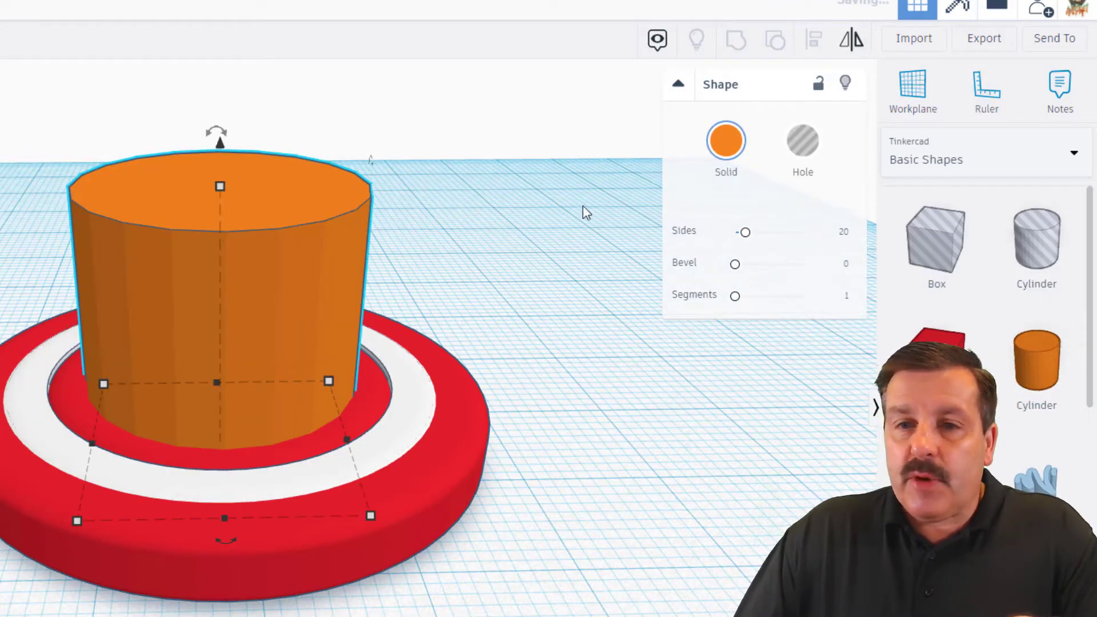
- Smooth the centre cylinder to 64 sides, colour it blue and size it 17 to fill the rings
drag(744, 232, 803, 232)
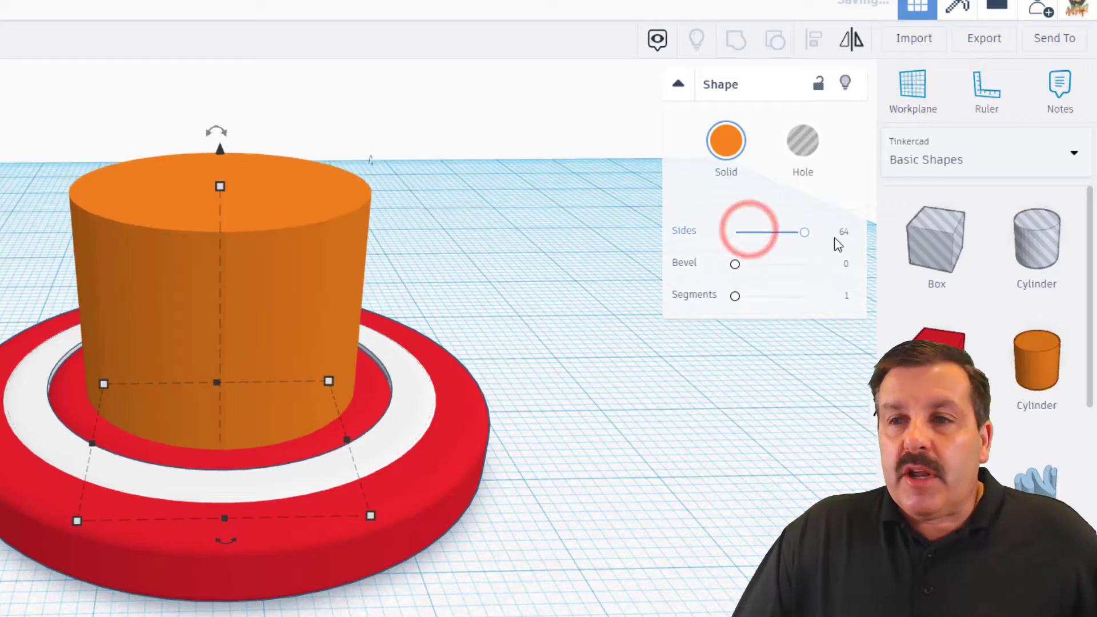
click(725, 139)
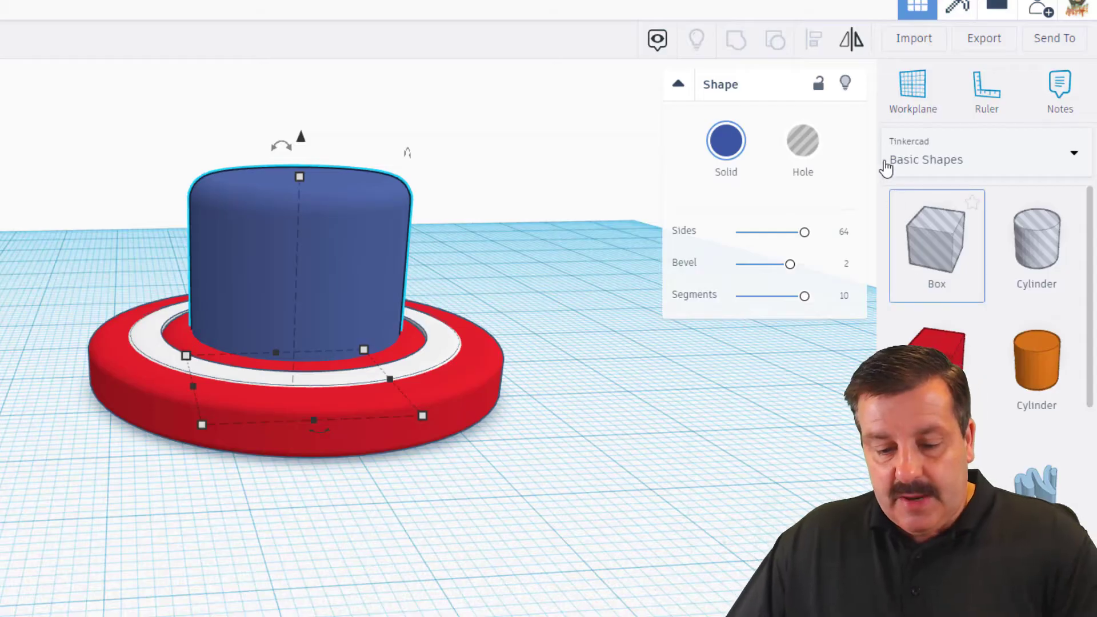
mouse_move(301, 180)
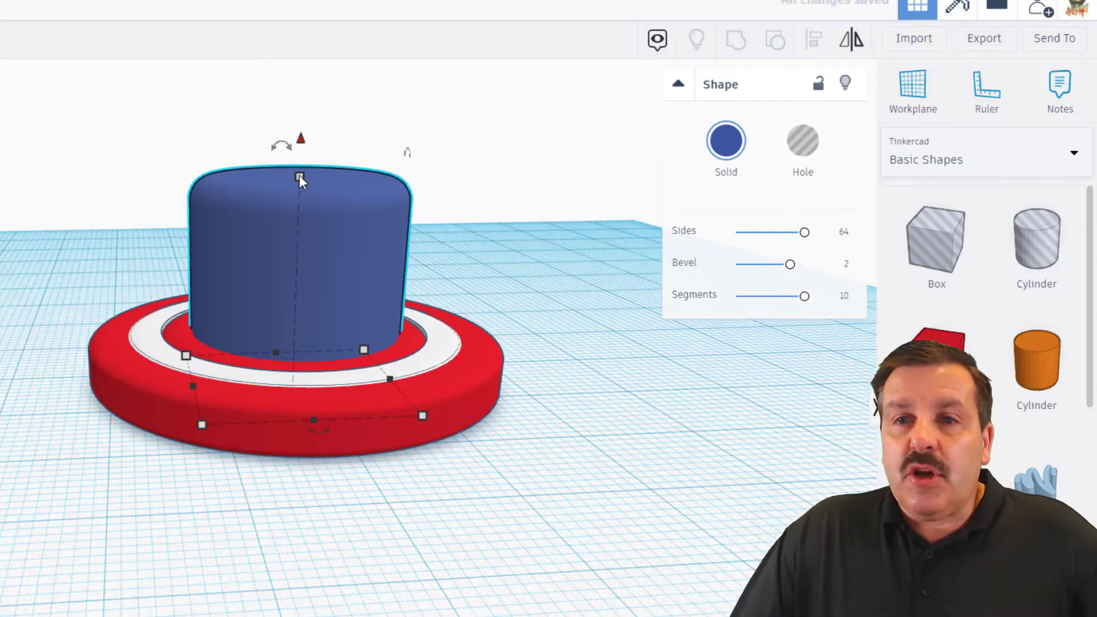
drag(301, 177, 301, 203)
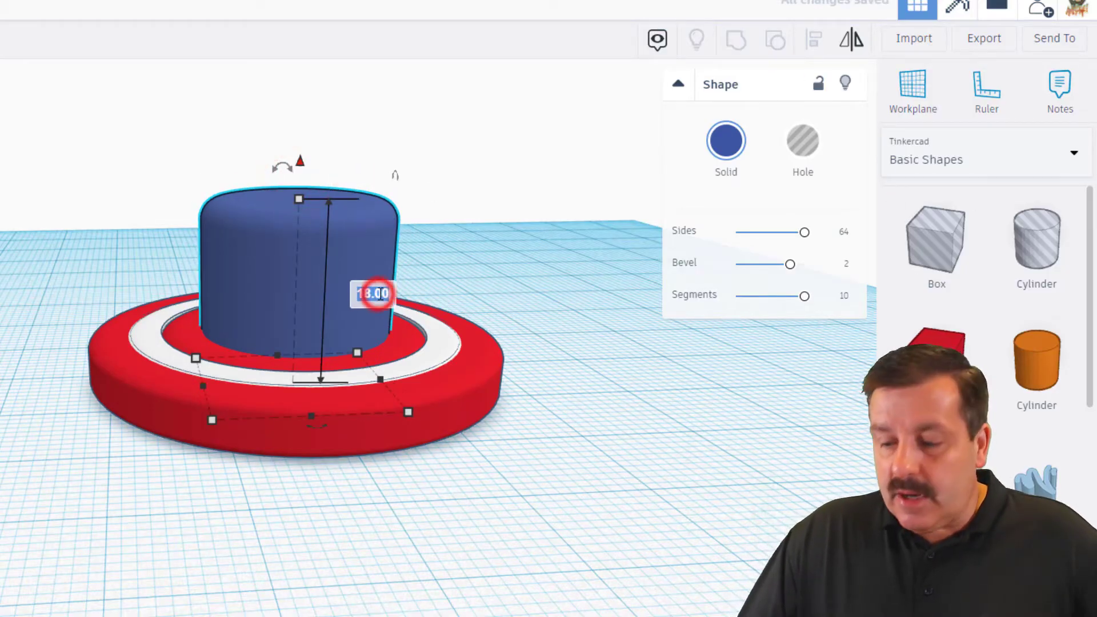
text(17)
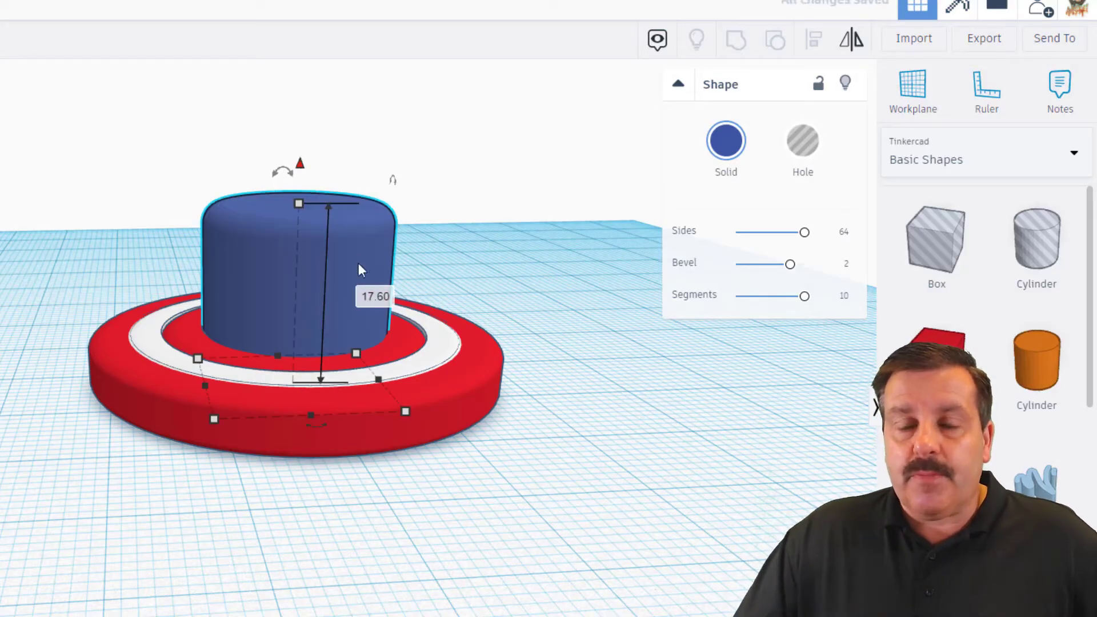
mouse_move(299, 203)
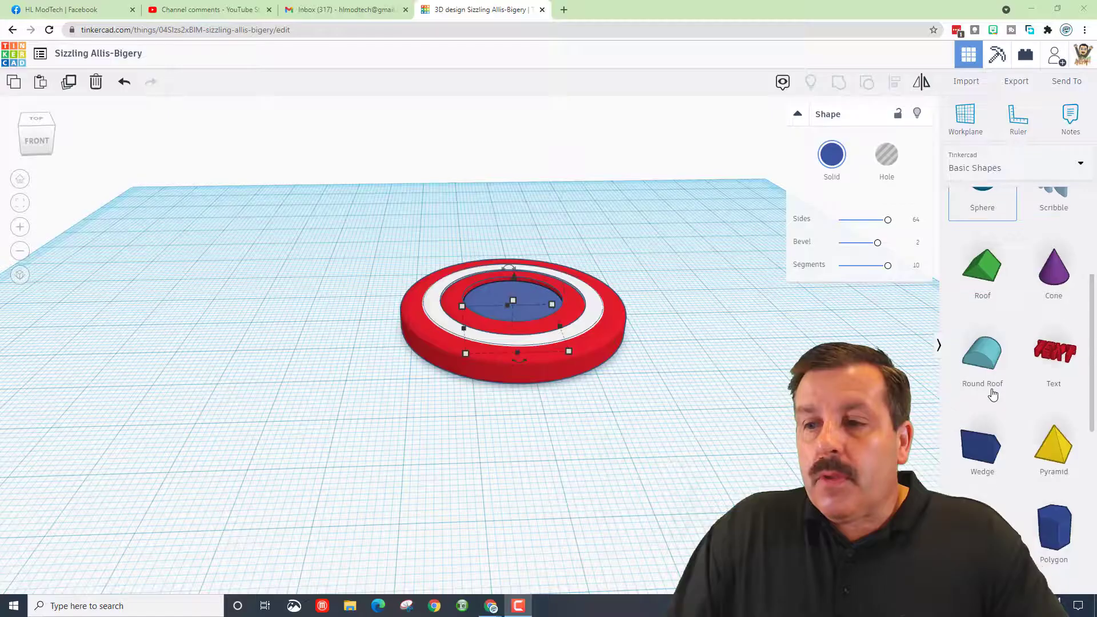
- Flatten a disc, move it over the shield's lower-right edge and make it a hole
scroll(down, 3)
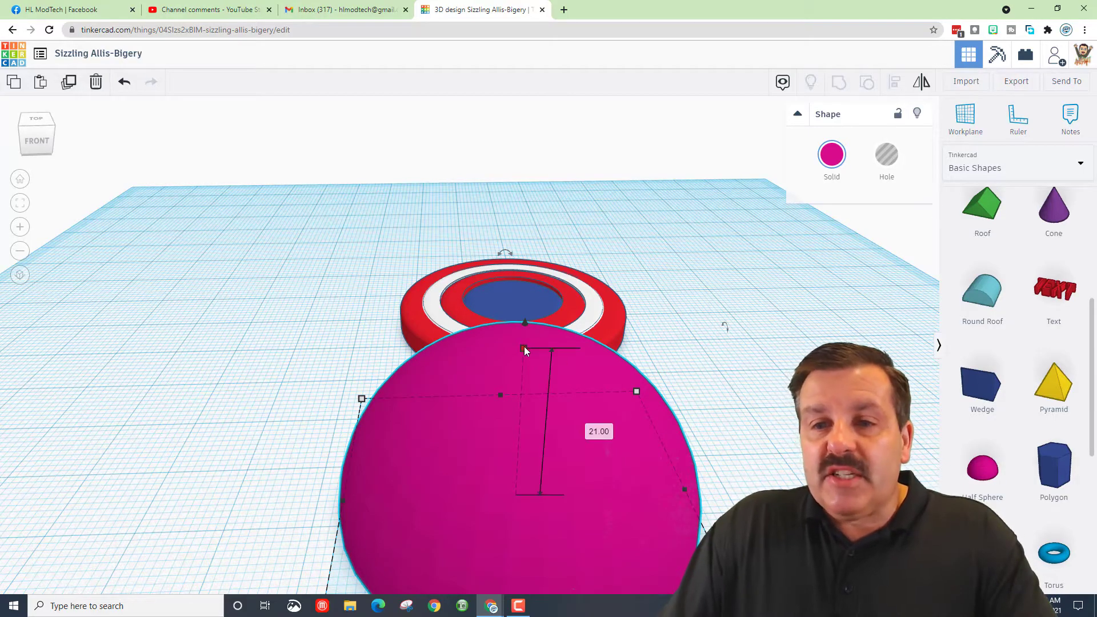
click(598, 431)
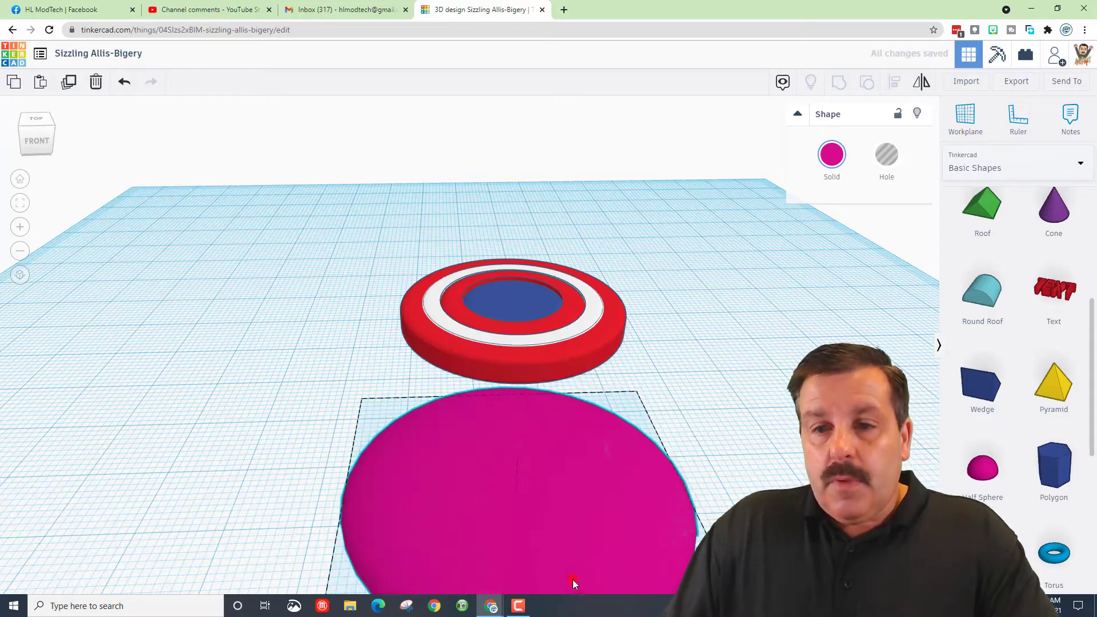
drag(503, 490, 626, 349)
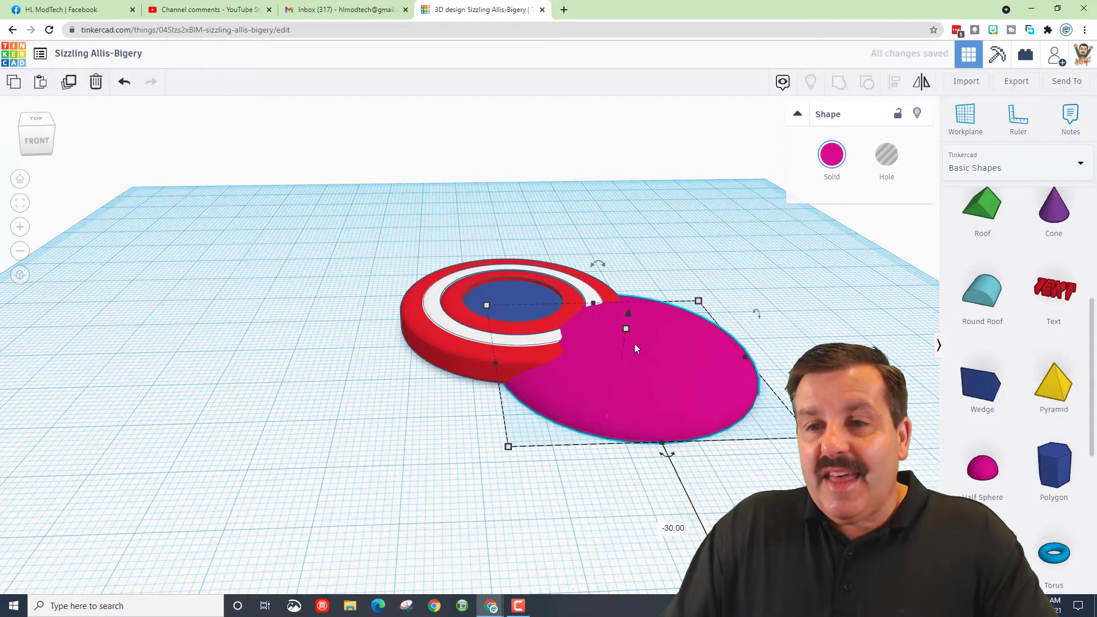
click(886, 154)
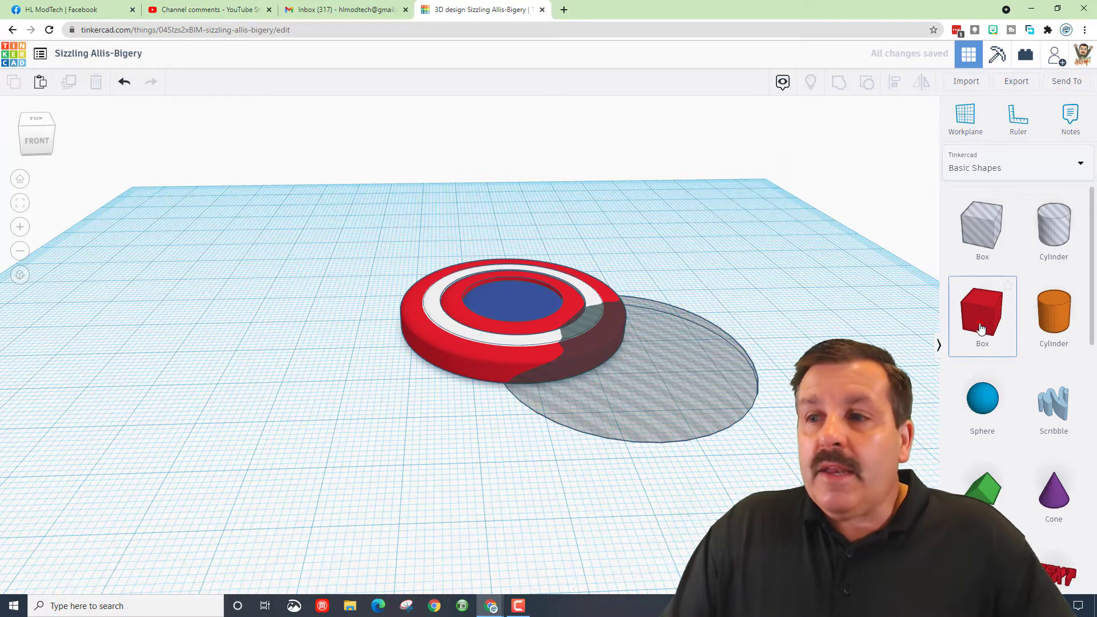
- Add a red box, enlarge it evenly and position it over the round hole and shield
click(982, 315)
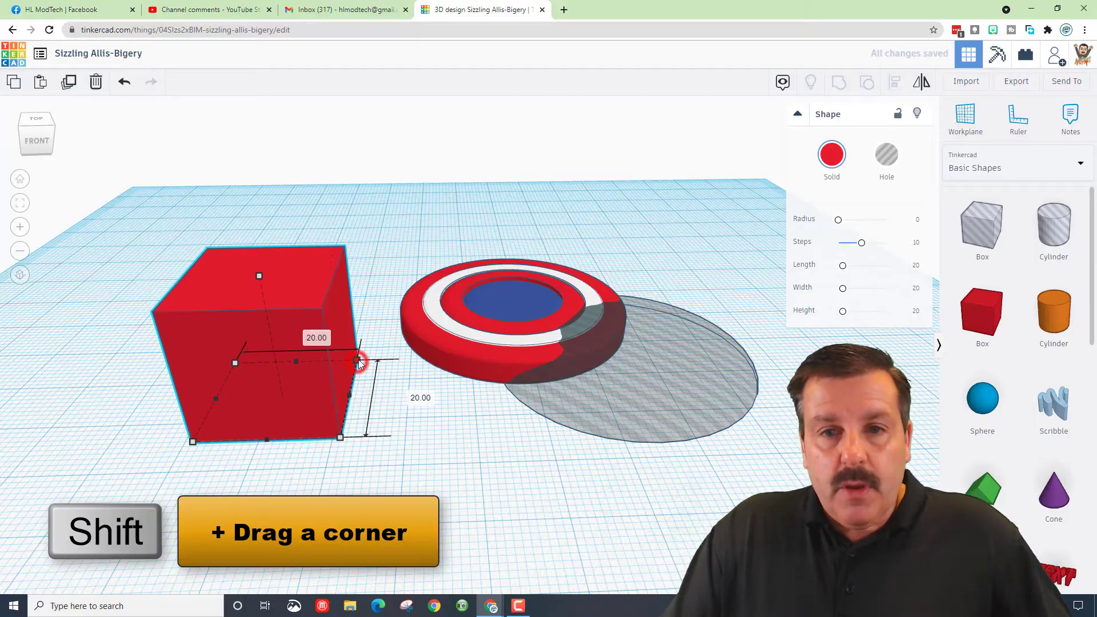
drag(357, 361, 528, 271)
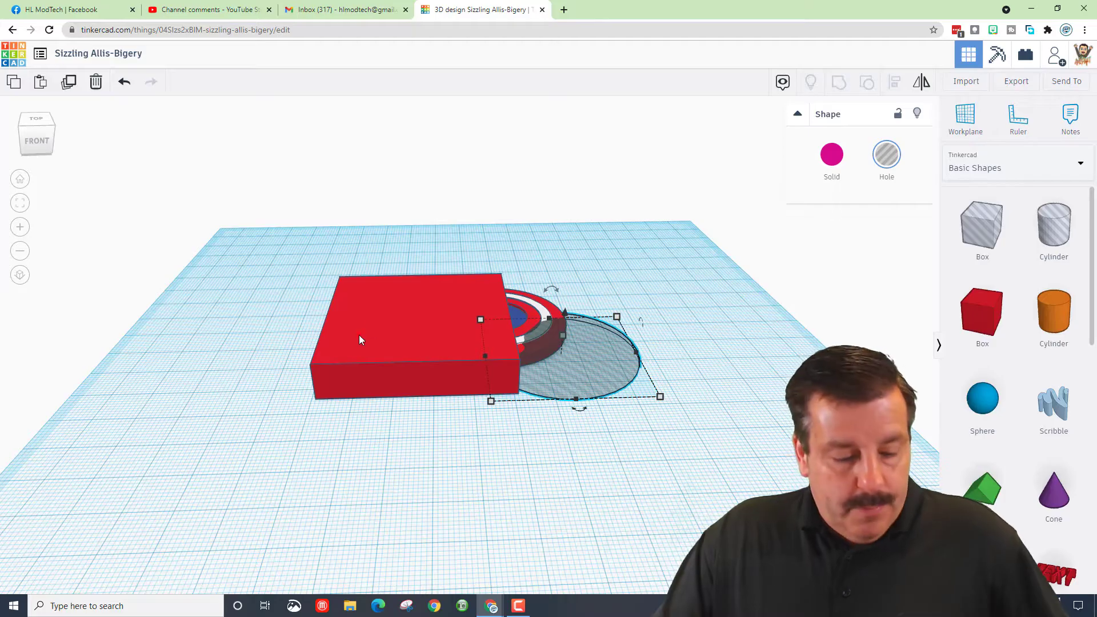
click(894, 82)
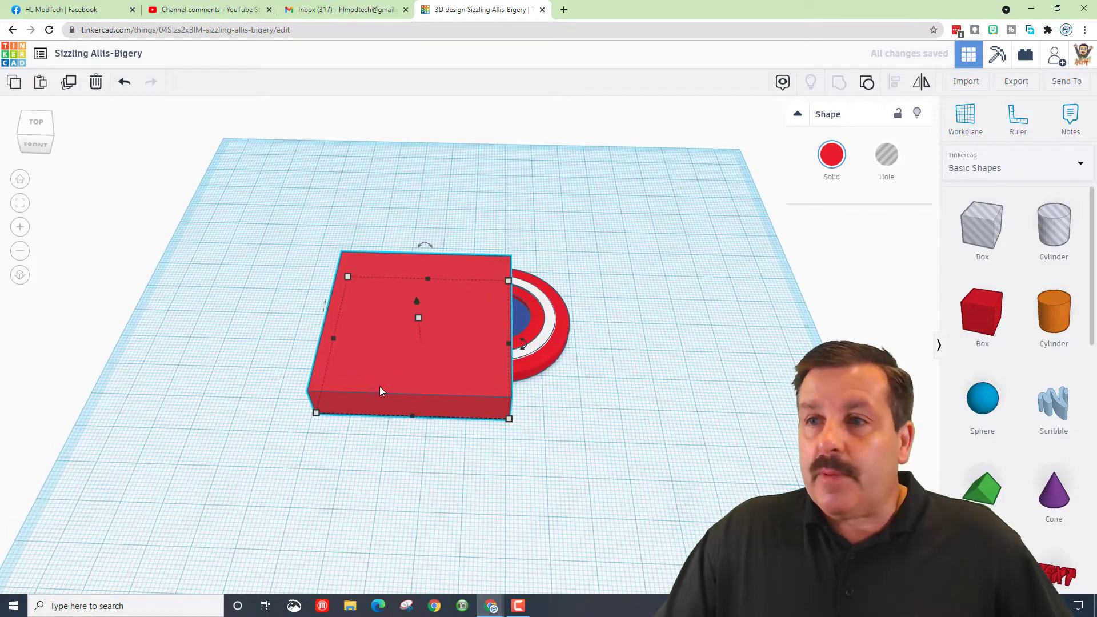
- Make the box a hole, centre-align all shapes, group them and check the group's colour
click(885, 154)
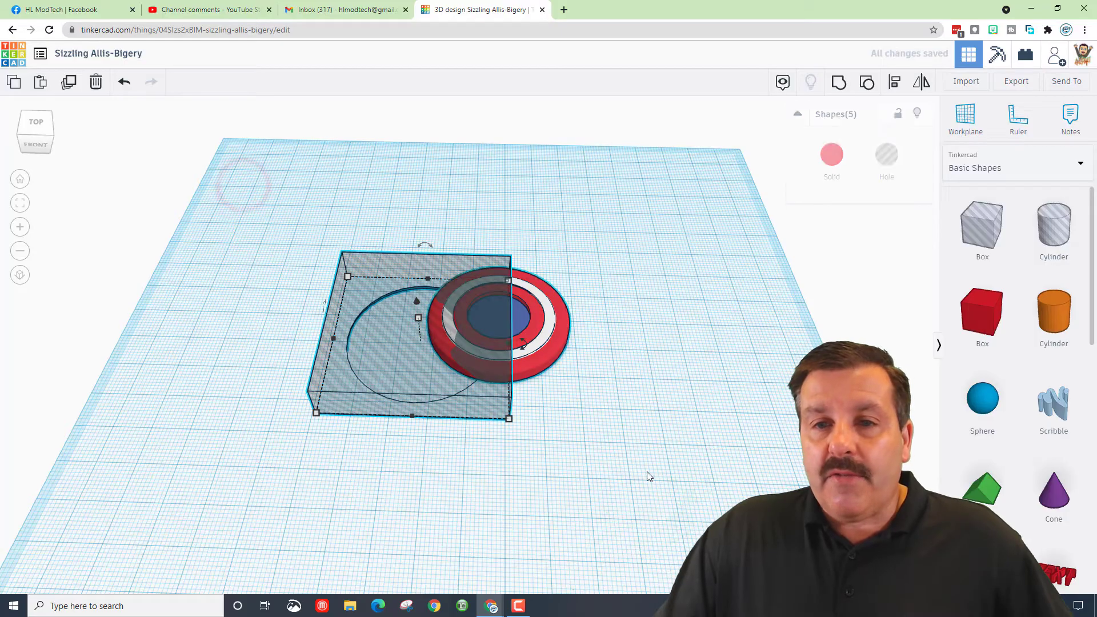
click(895, 82)
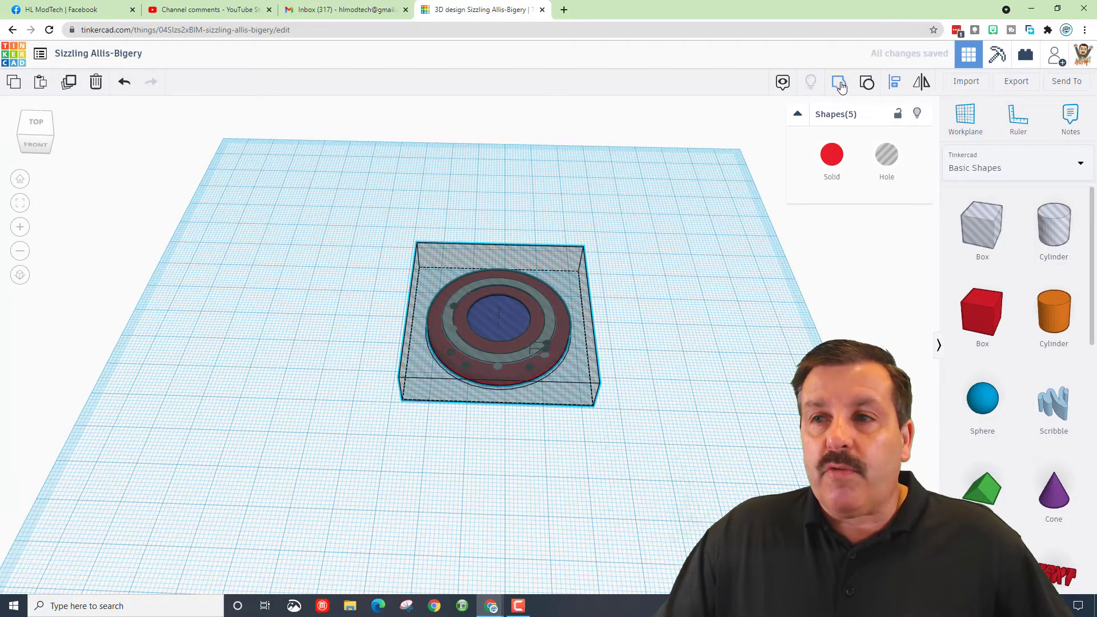
click(840, 81)
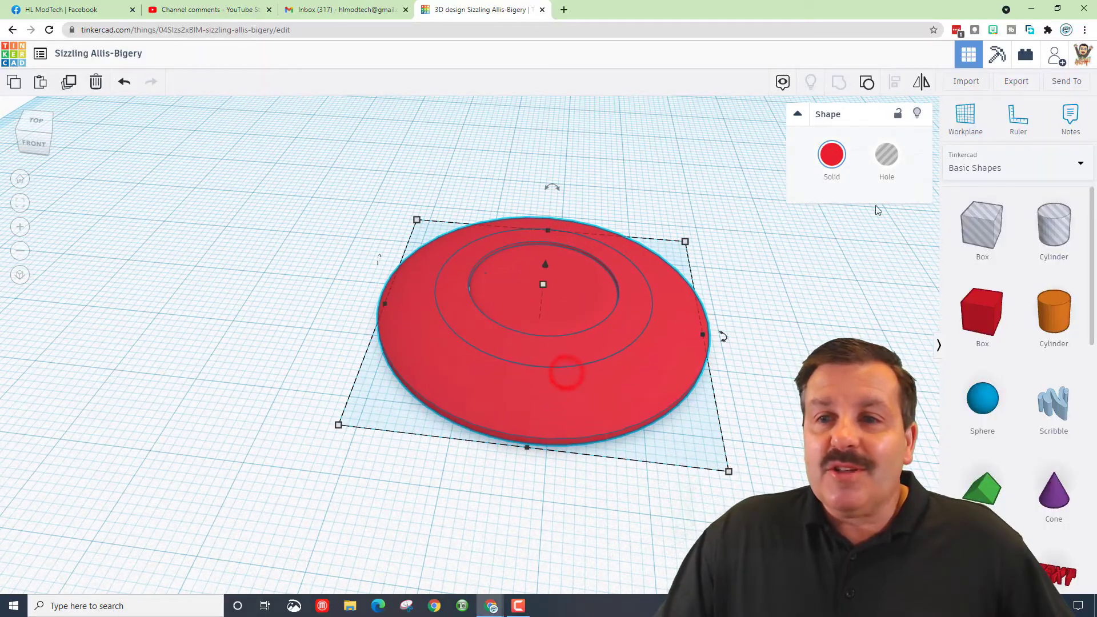
click(831, 154)
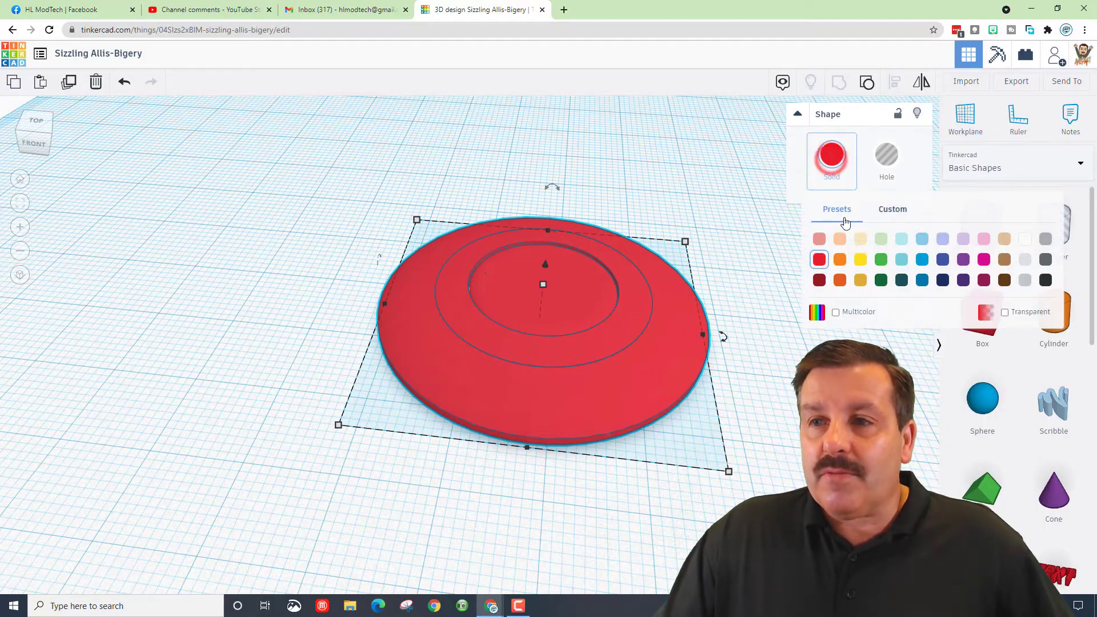
click(835, 312)
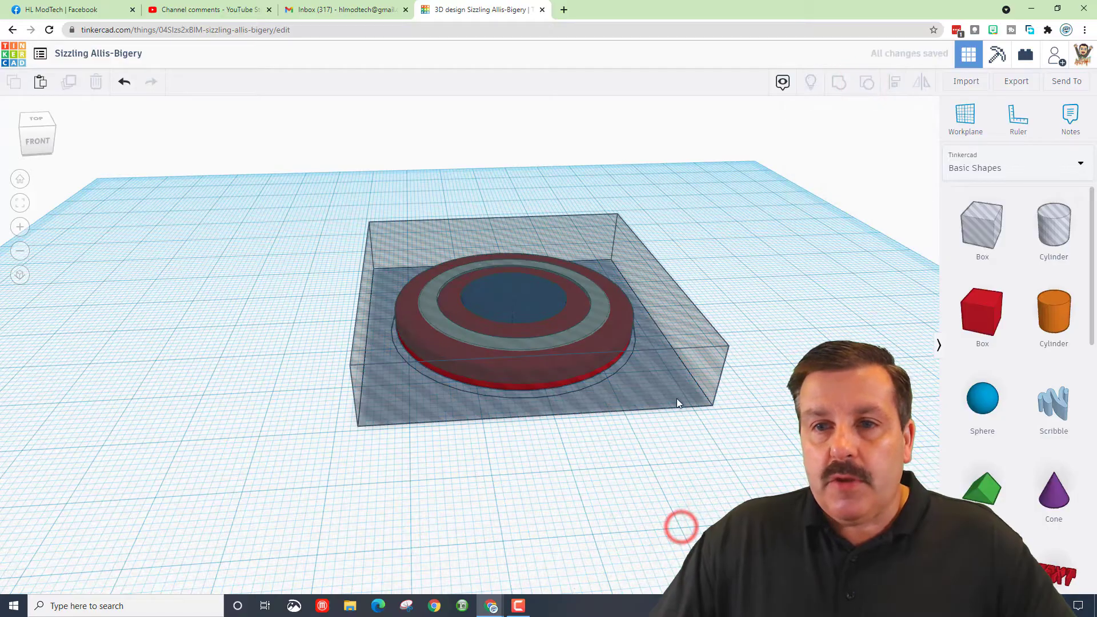
- Move the box and round holes aside, ungroup, and confirm the shield is solid
click(665, 395)
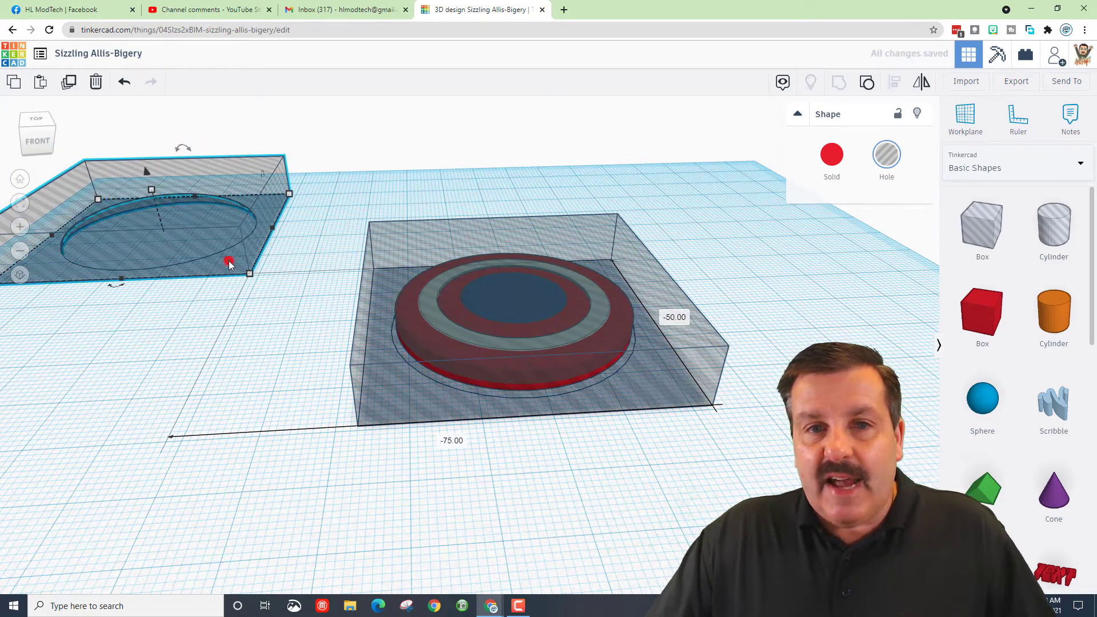
mouse_move(866, 82)
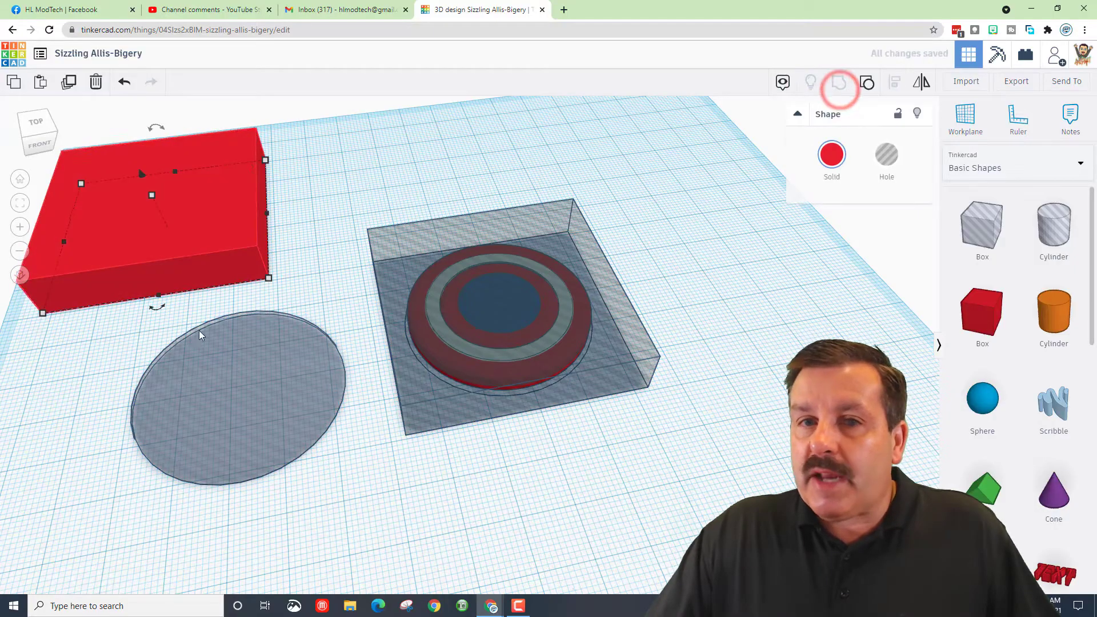
click(886, 155)
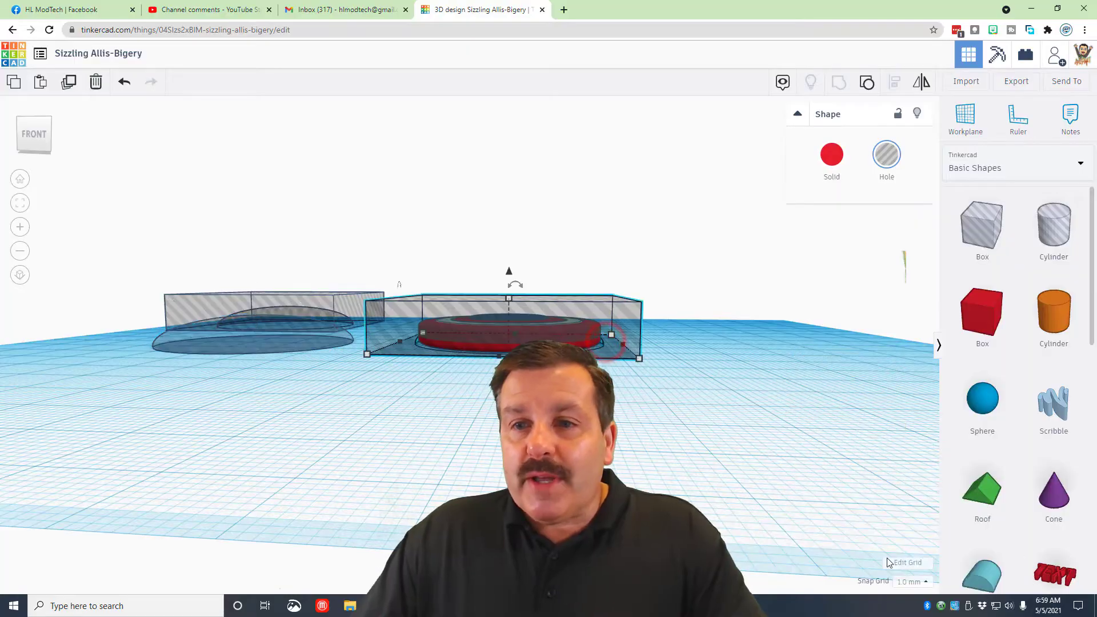
click(910, 582)
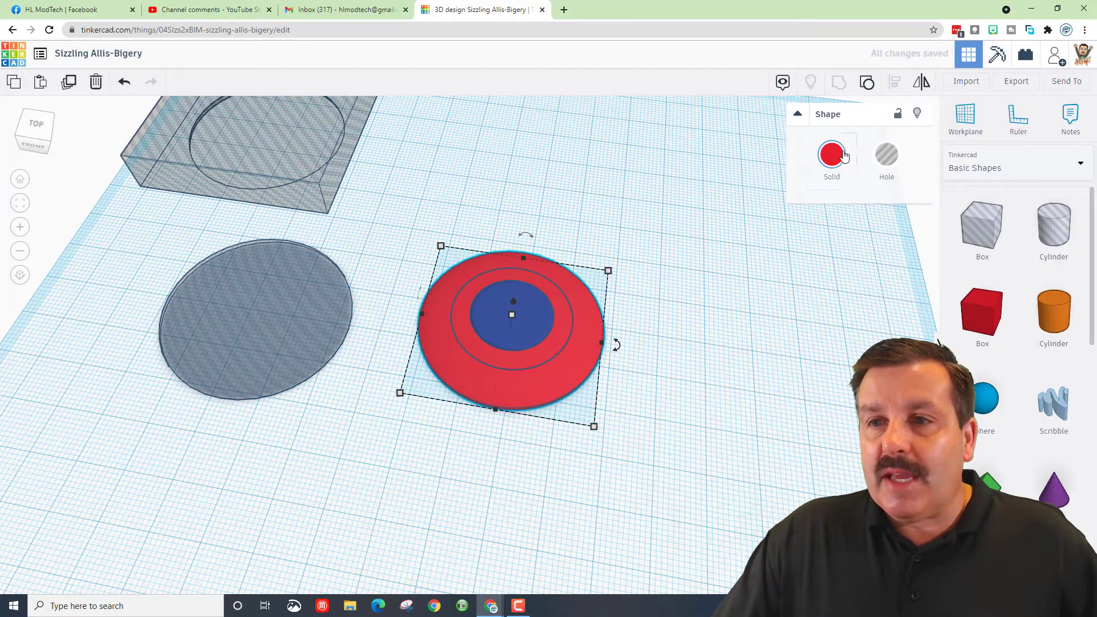
- Shrink the round hole to 40 by 40 and group the rings and blue centre into one shield
click(831, 153)
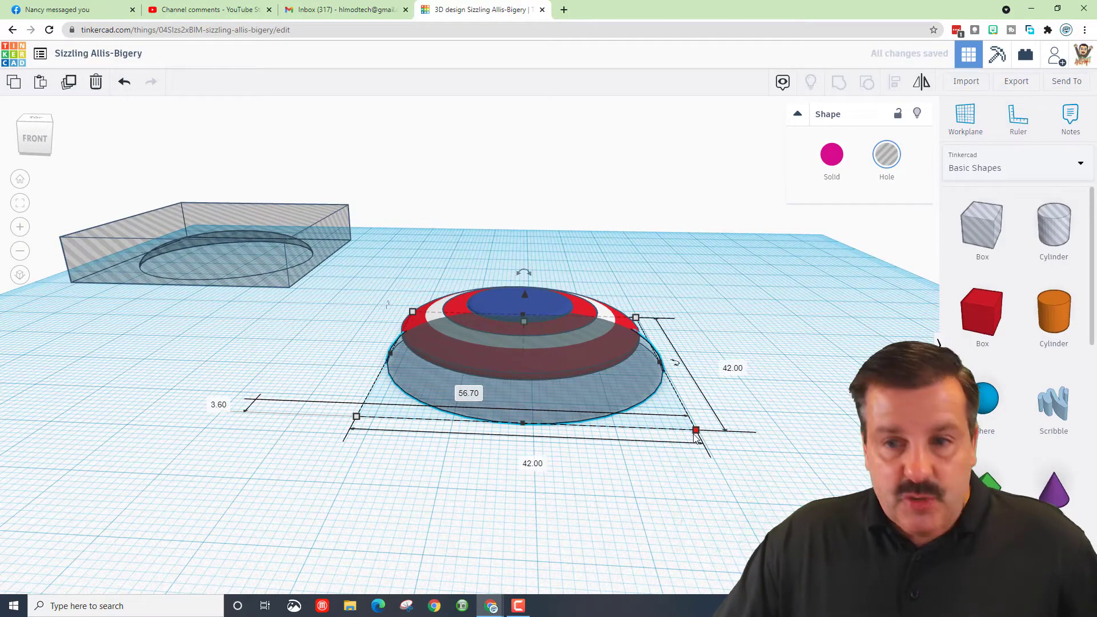
drag(695, 430, 687, 427)
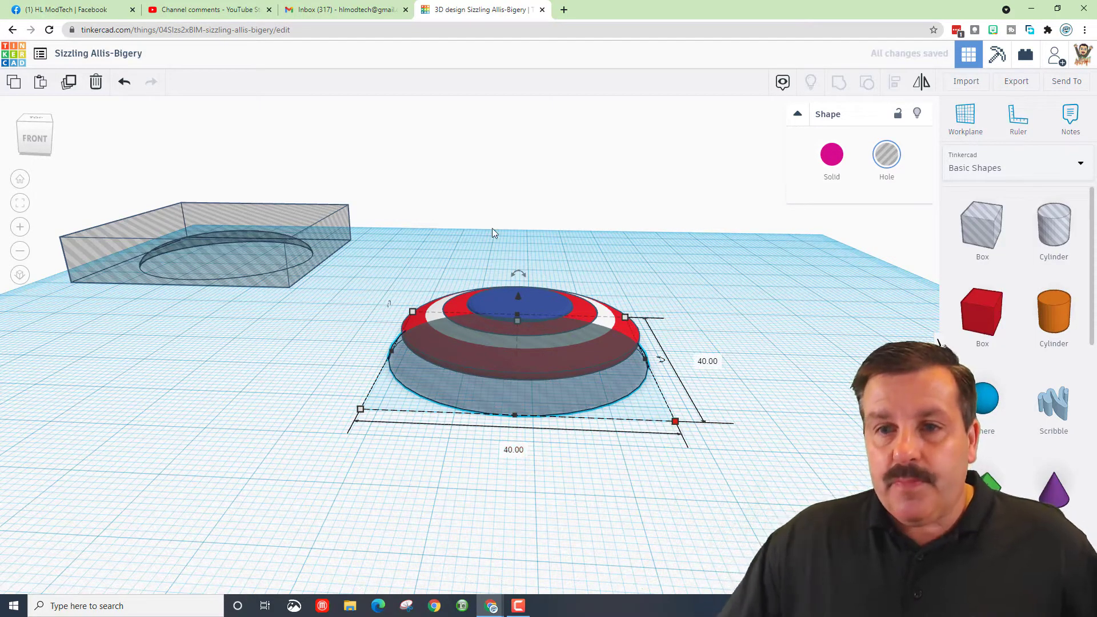
click(866, 82)
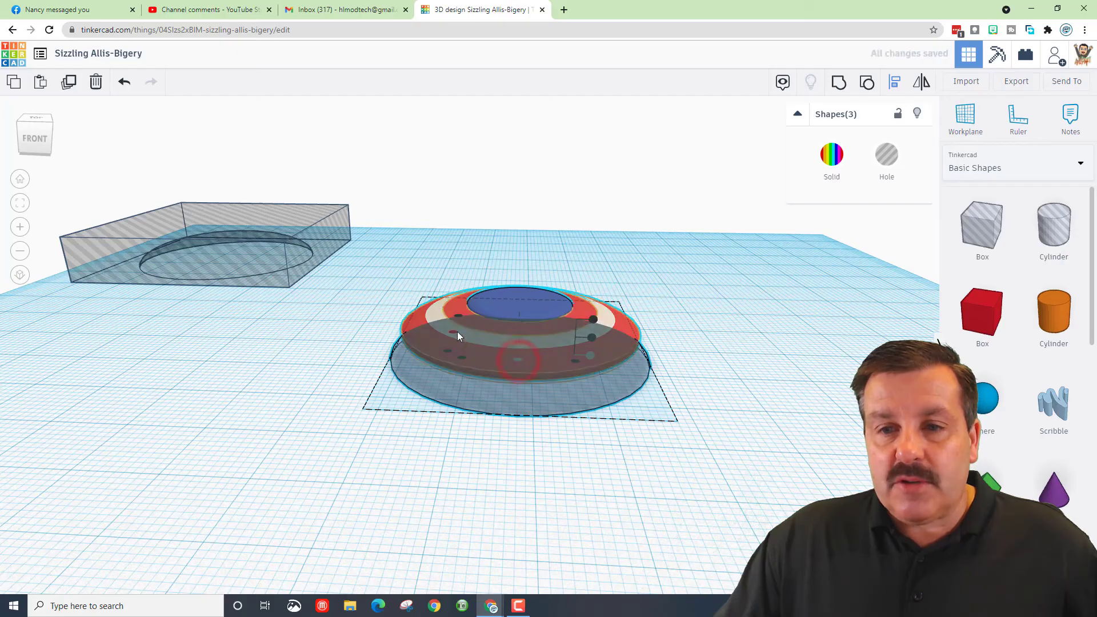
click(504, 426)
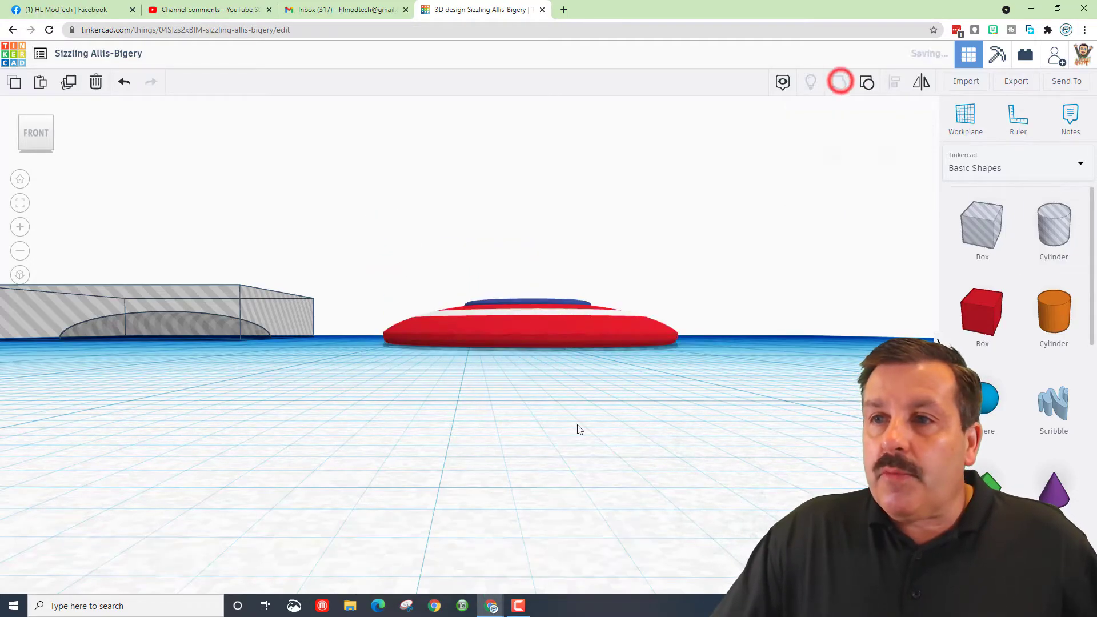
click(525, 322)
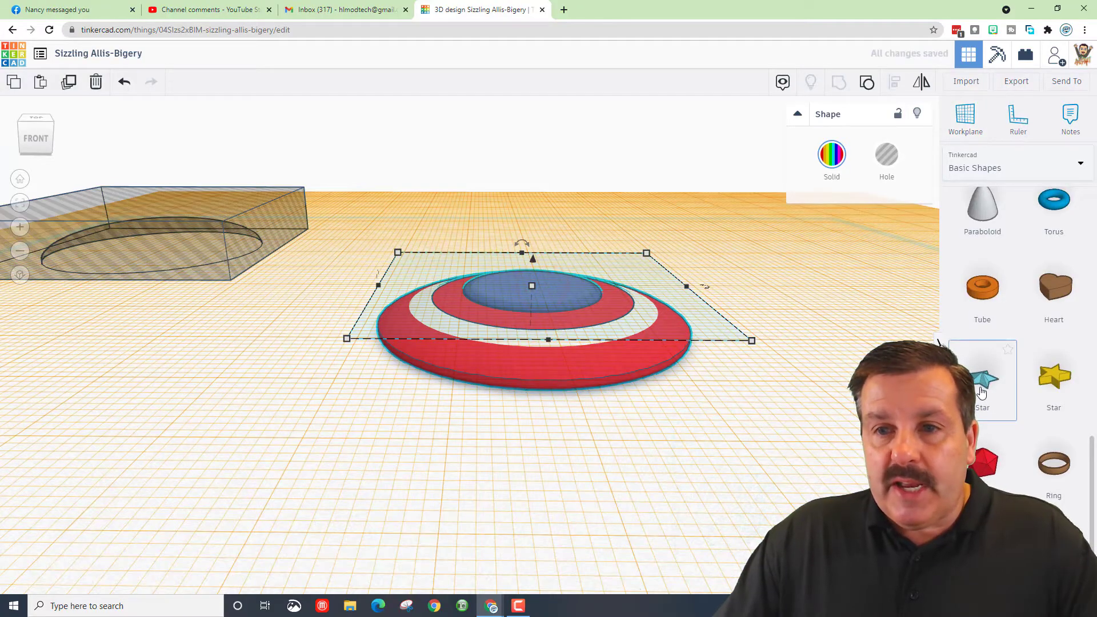
- Add a star, colour it white and scale it evenly to fit the blue centre
click(982, 380)
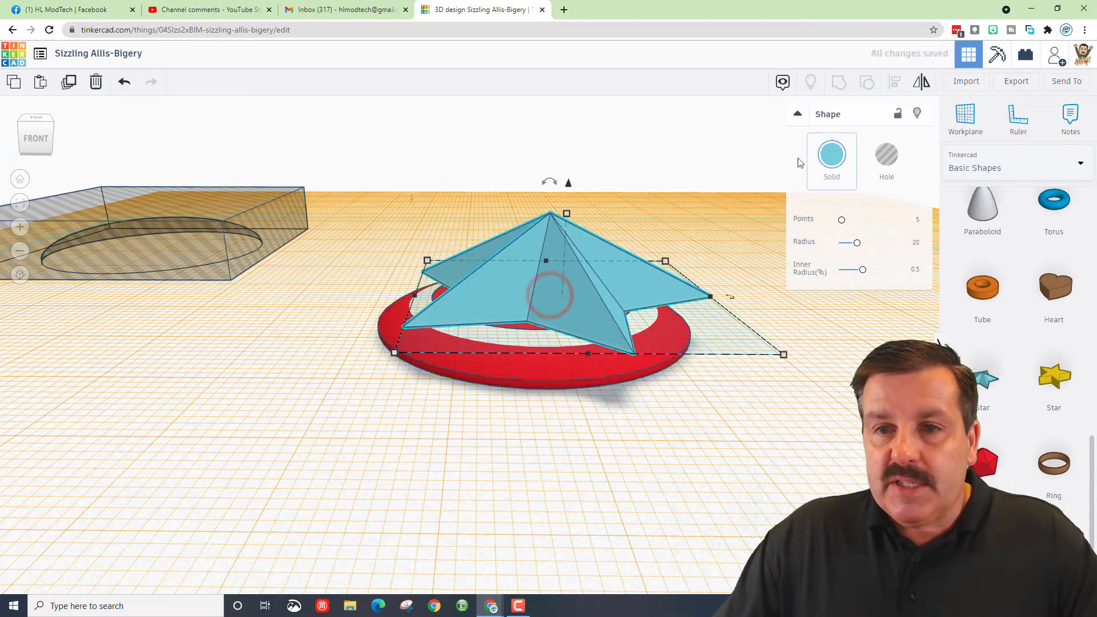
click(831, 155)
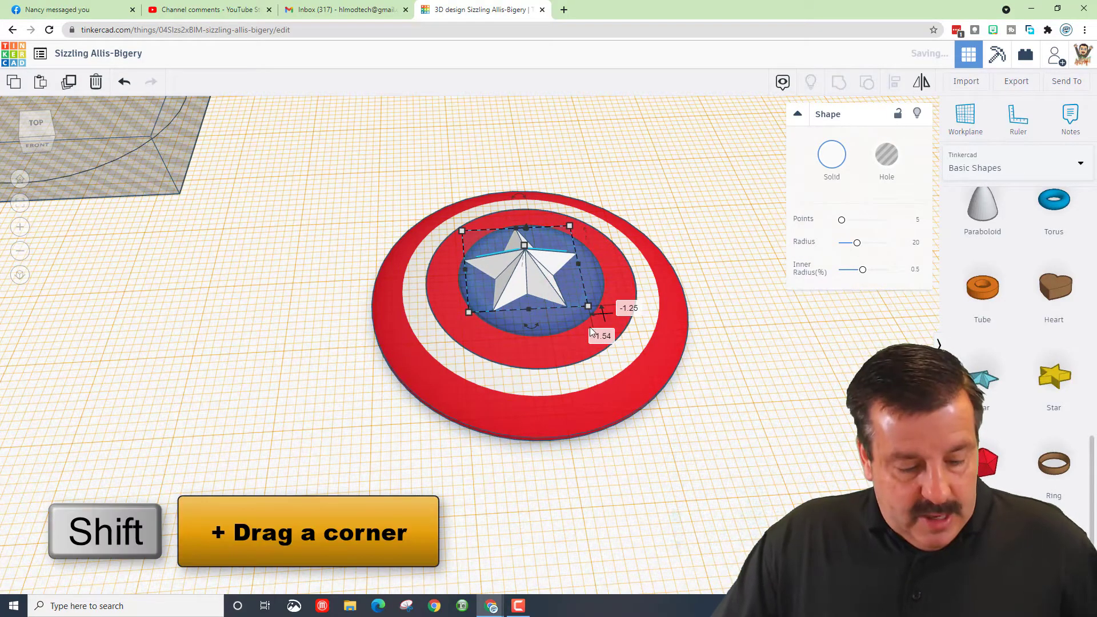
drag(588, 309, 614, 324)
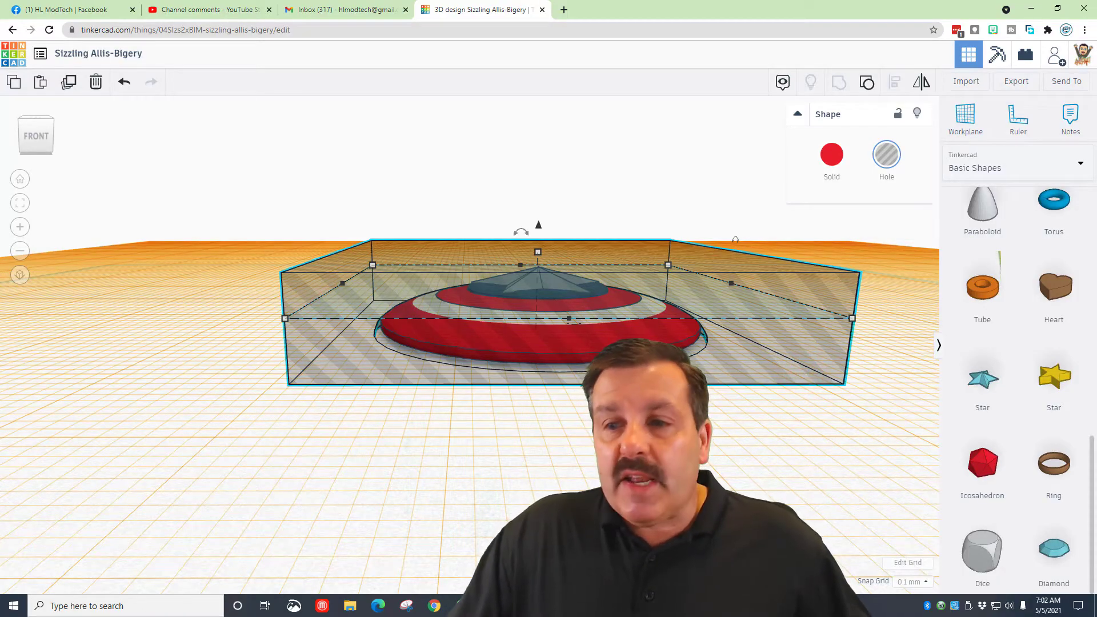
key(Ctrl+Up)
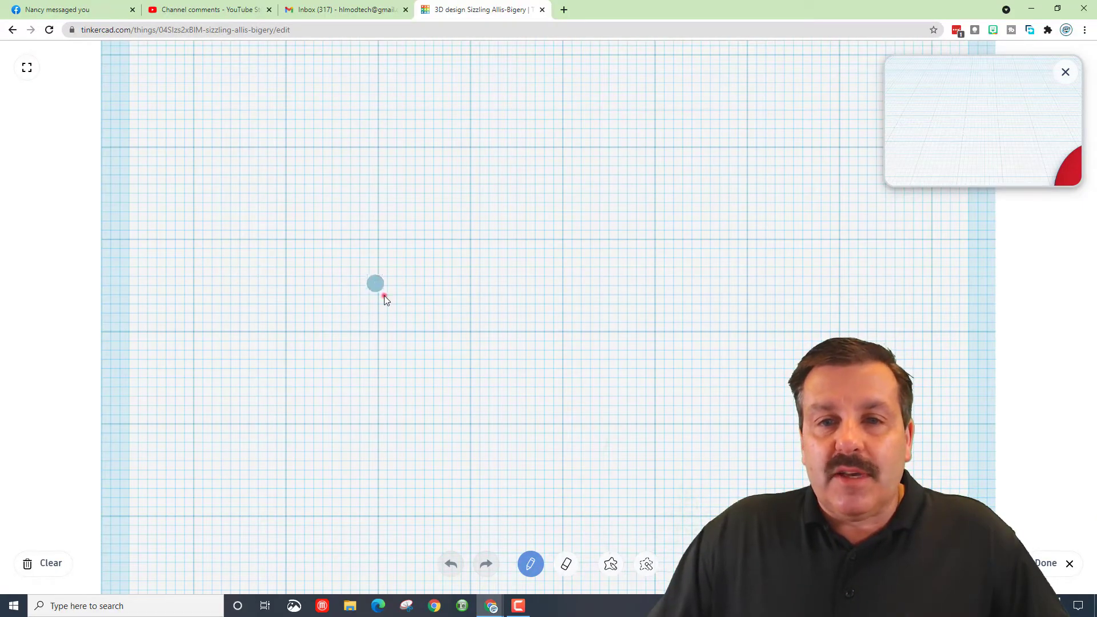
- Sketch the jagged edge outline, fill it solid, and cut slivers to sharpen the spikes
drag(375, 284, 602, 278)
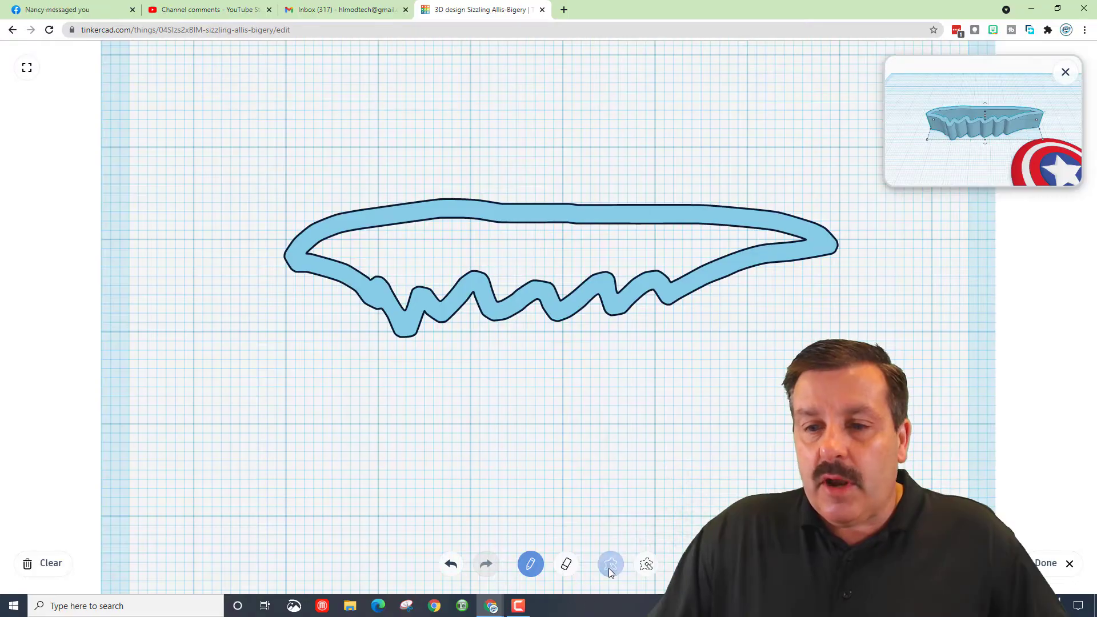
click(611, 564)
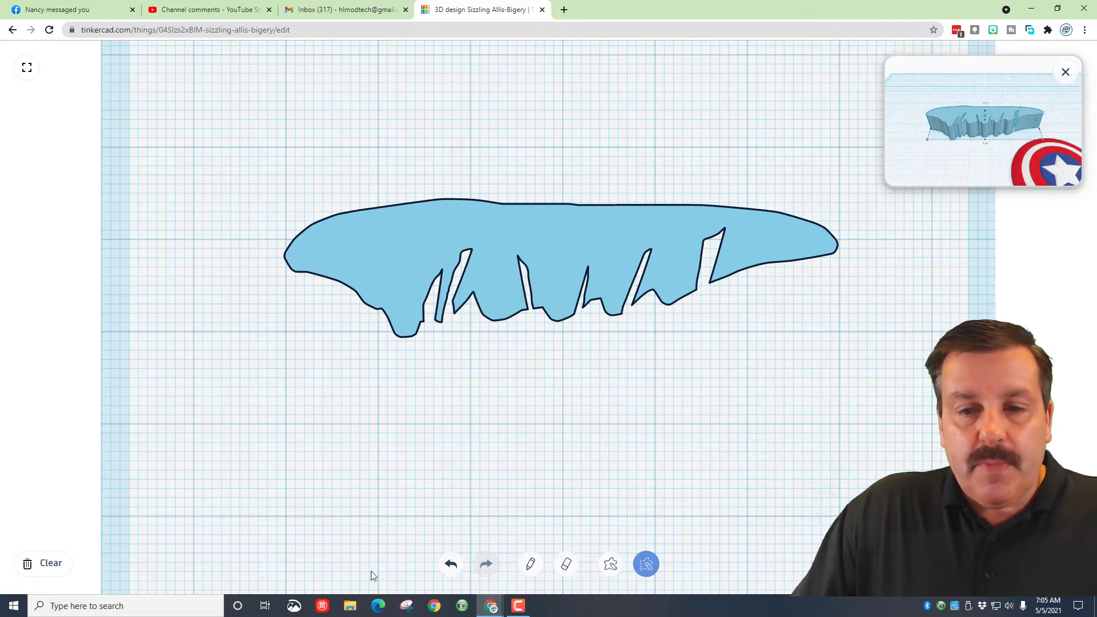
drag(728, 252, 763, 333)
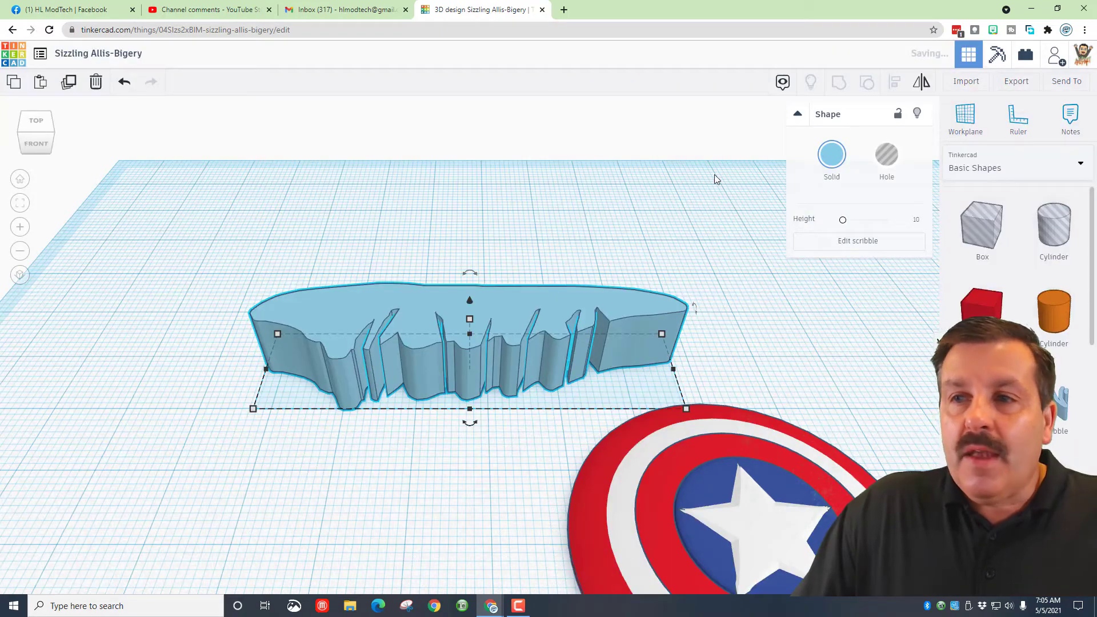
- Turn the jagged scribble piece into a hole
click(886, 155)
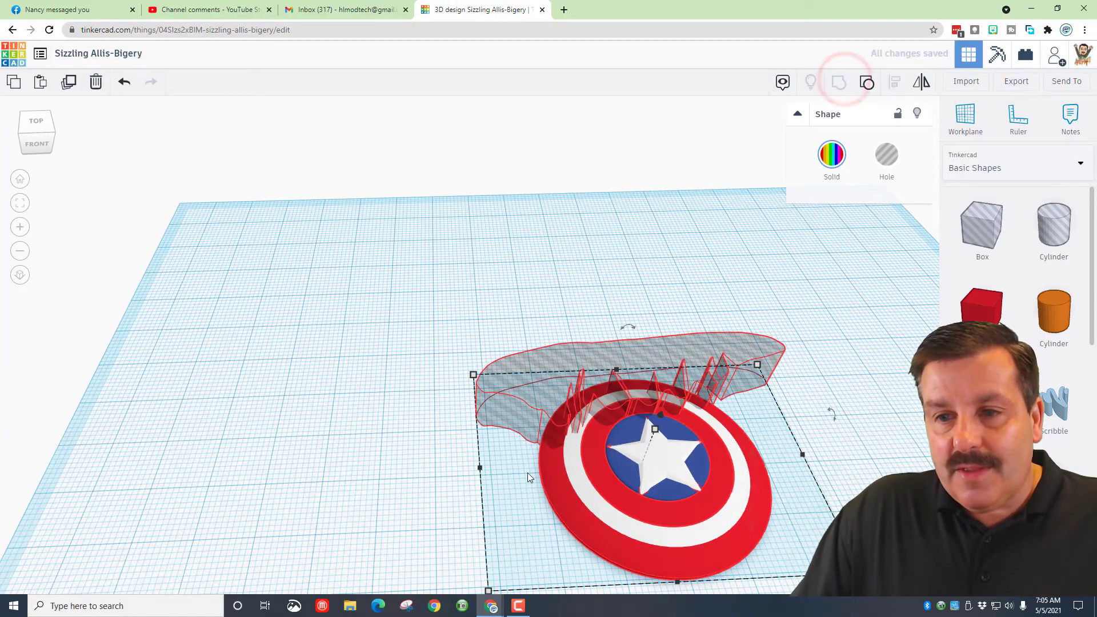
mouse_move(705, 500)
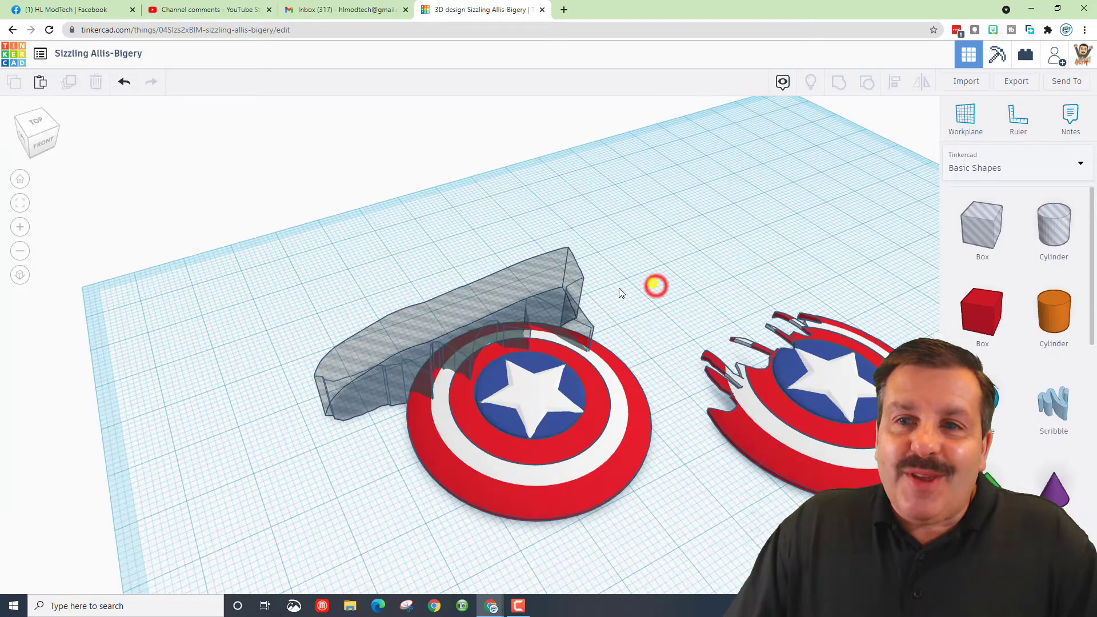
- Select the jagged hole with the shield and group them to cut the broken edge
click(455, 315)
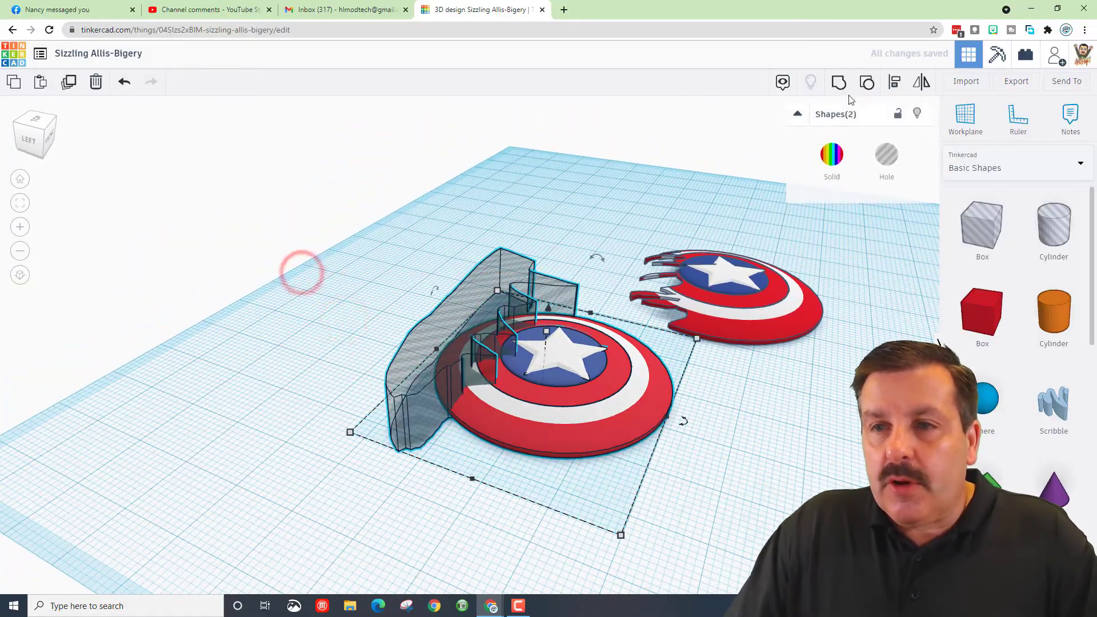
mouse_move(839, 82)
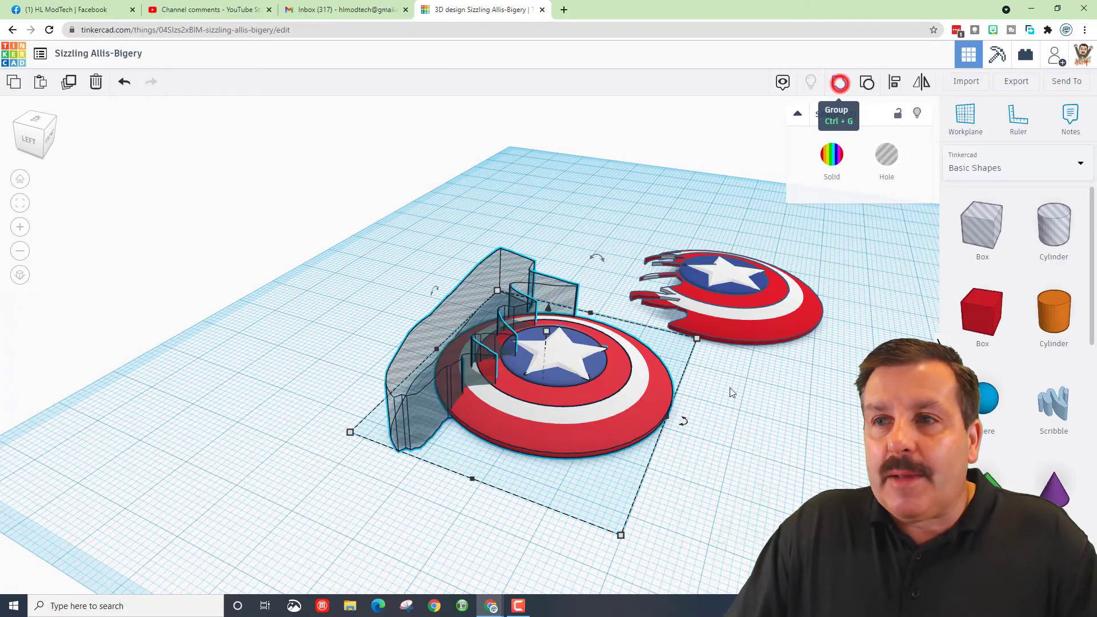
click(839, 82)
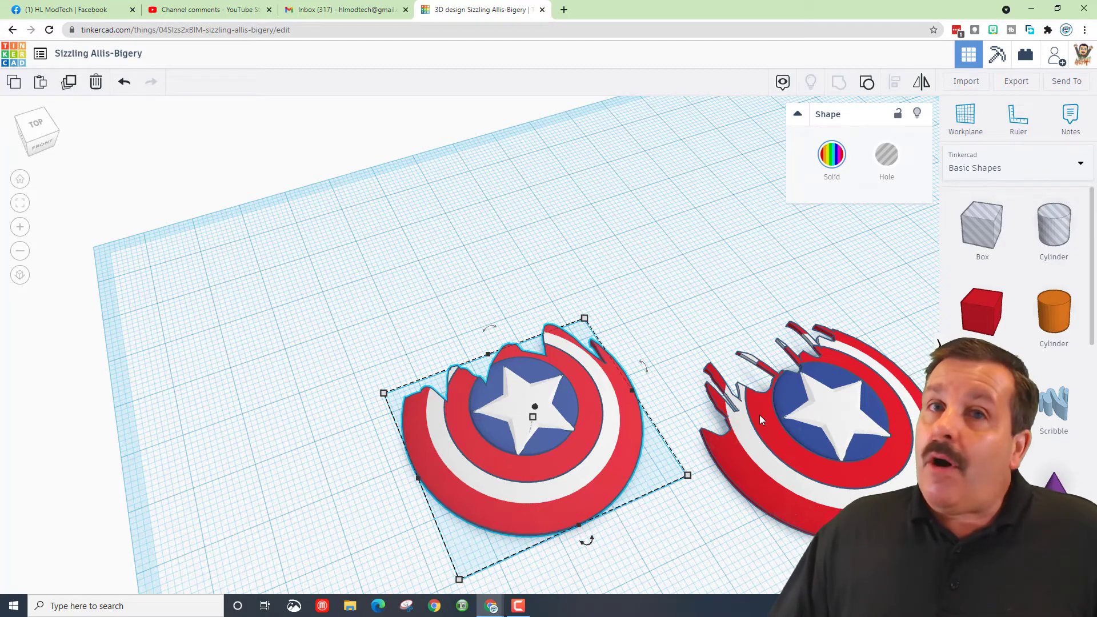
mouse_move(1002, 145)
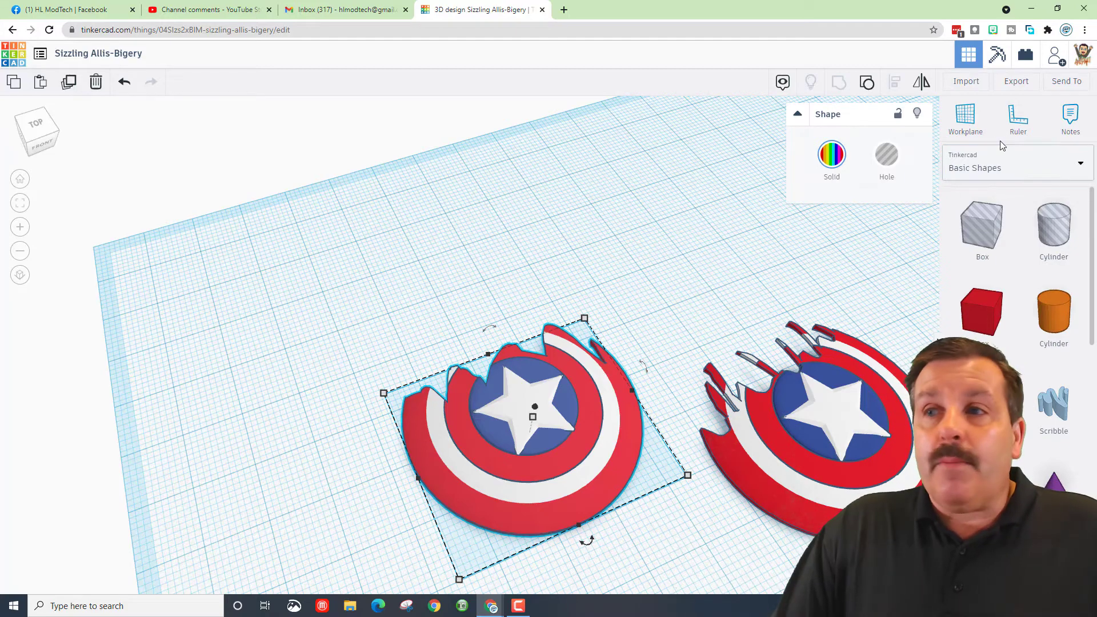
- Generate a new collaboration link for the shield design and copy it
click(1056, 54)
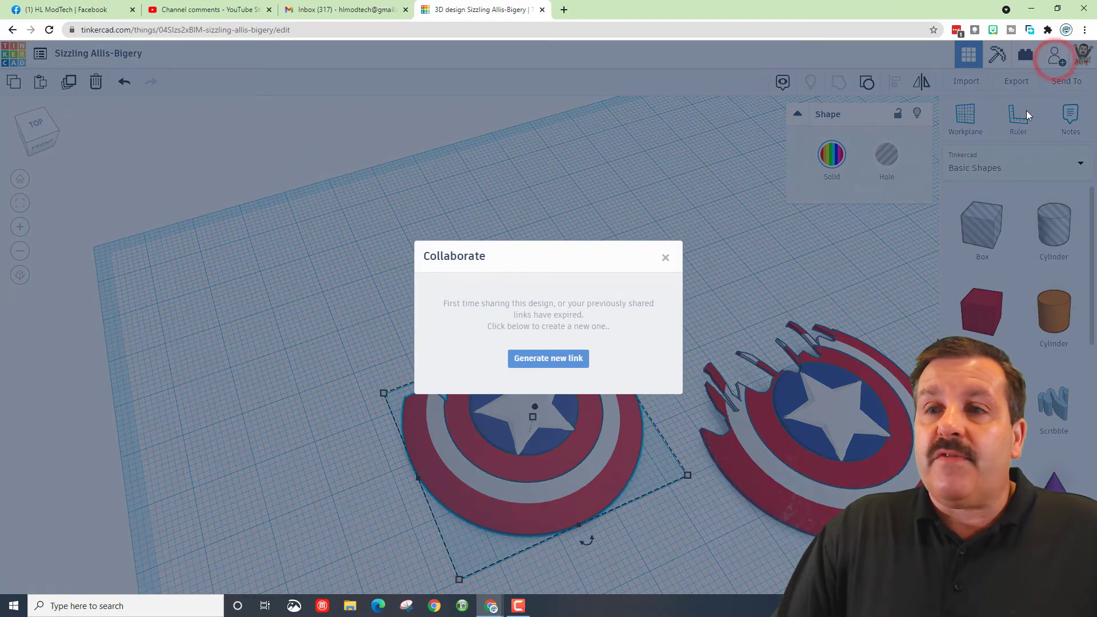
click(548, 358)
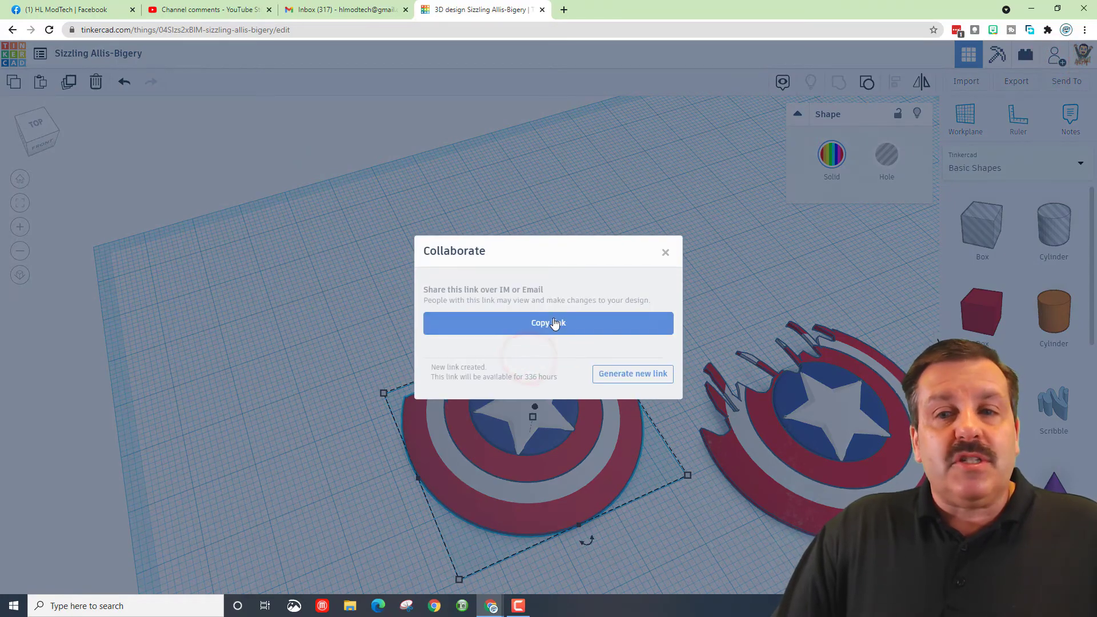
click(548, 322)
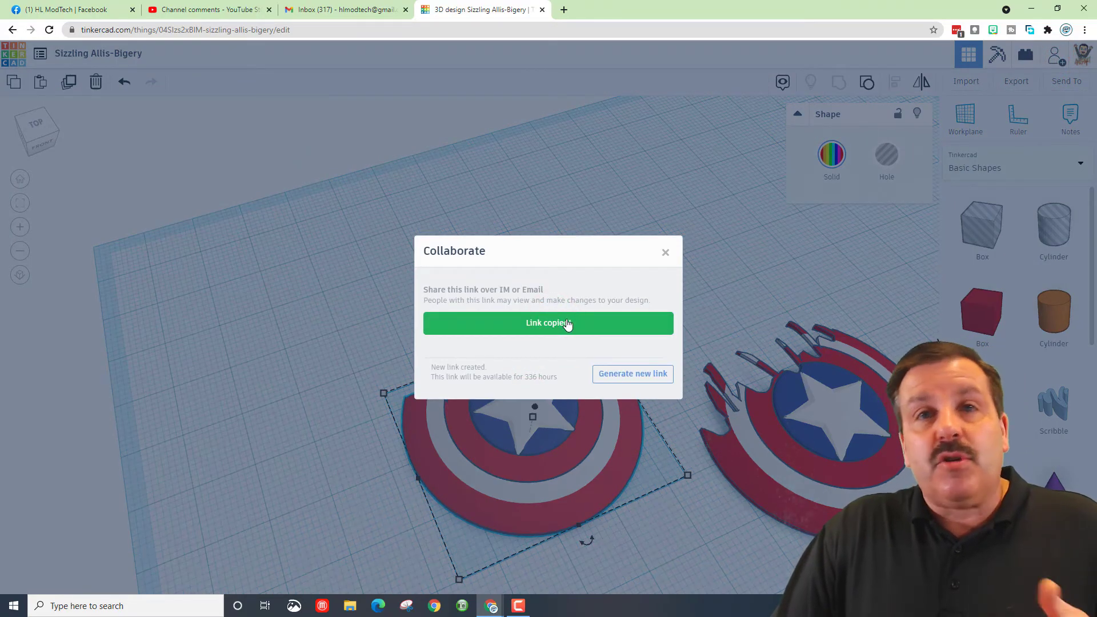
click(664, 252)
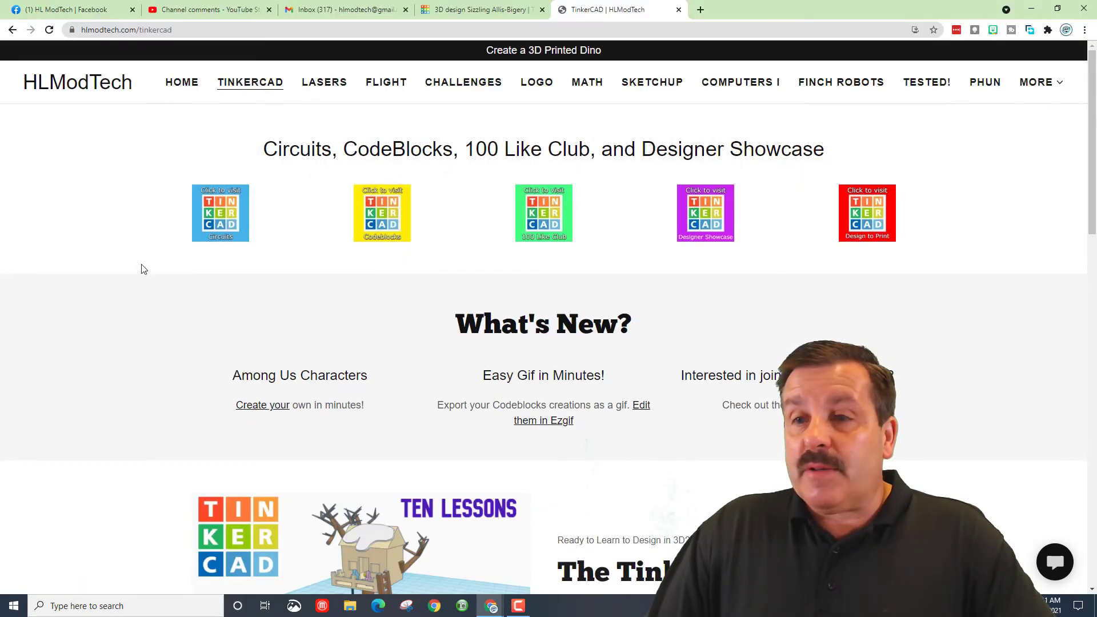
mouse_move(544, 221)
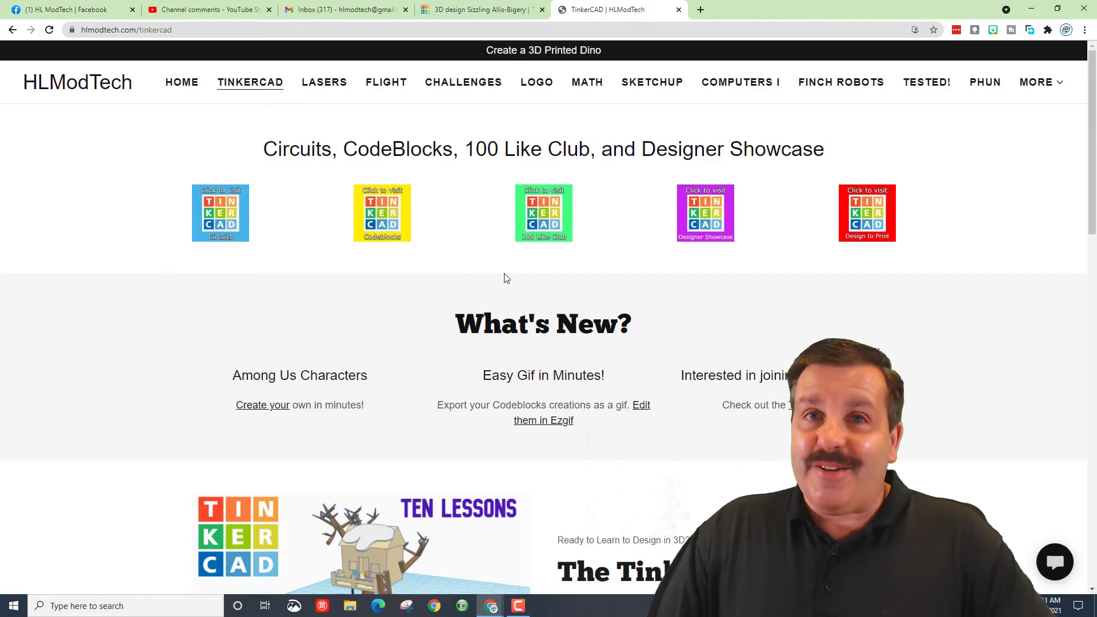
- Return from the HLModTech page to the shield design tab
click(479, 9)
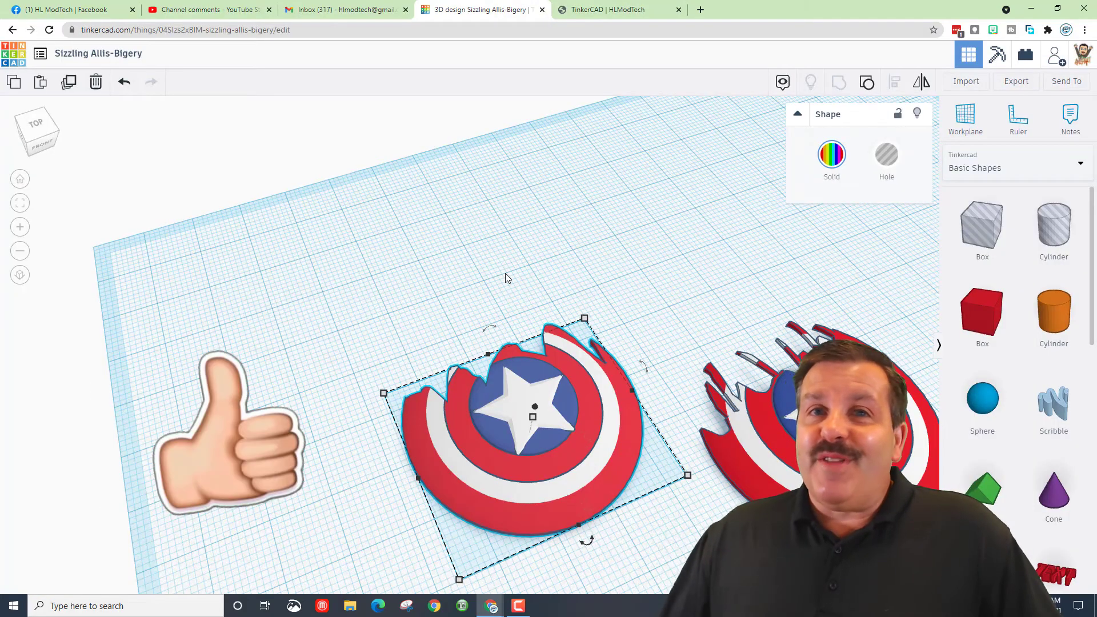